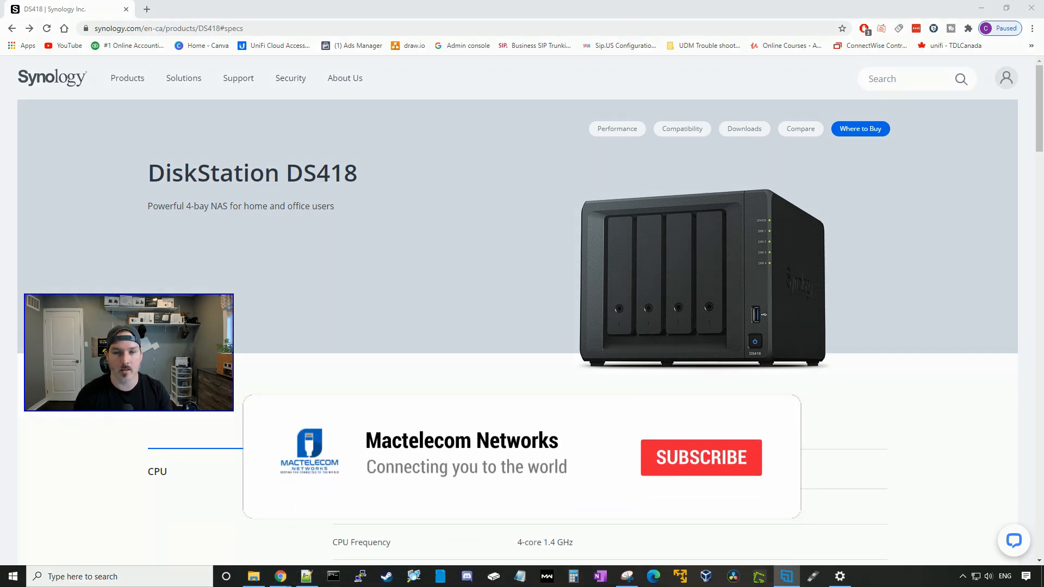
# - Switch the DS418 product page to its Features overview
pyautogui.click(700, 458)
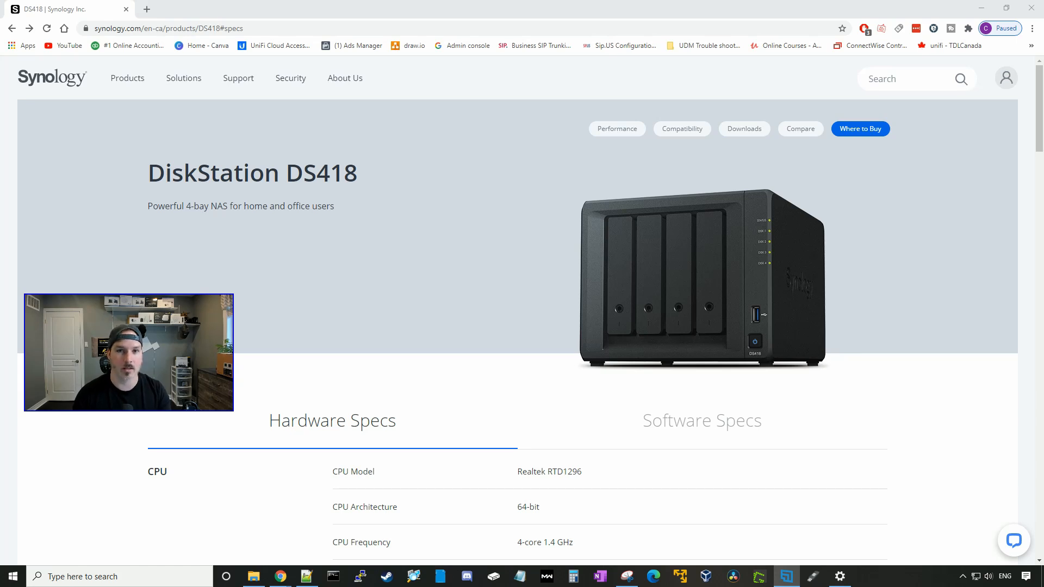
pyautogui.click(163, 233)
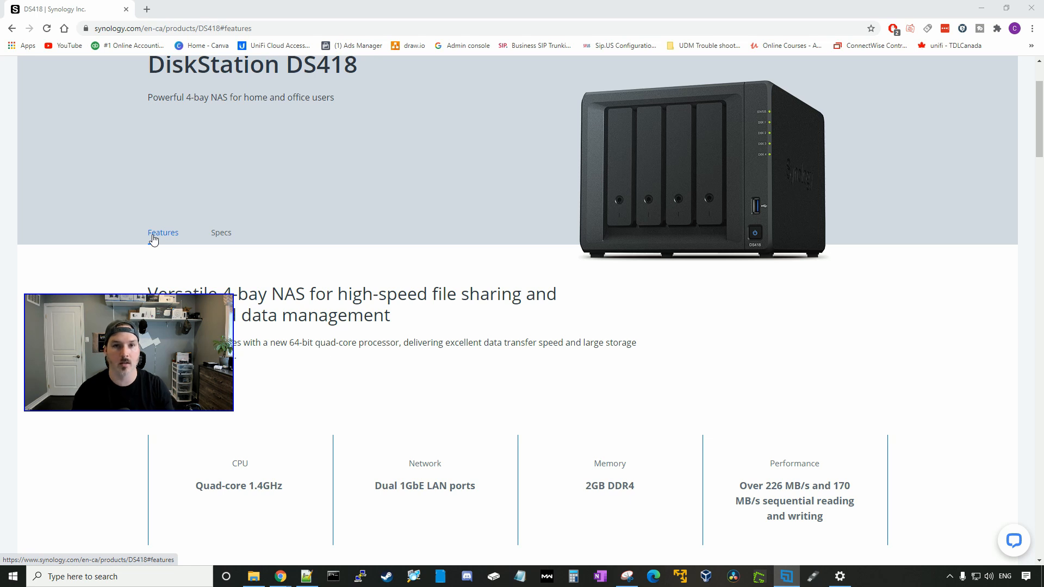
pyautogui.click(163, 232)
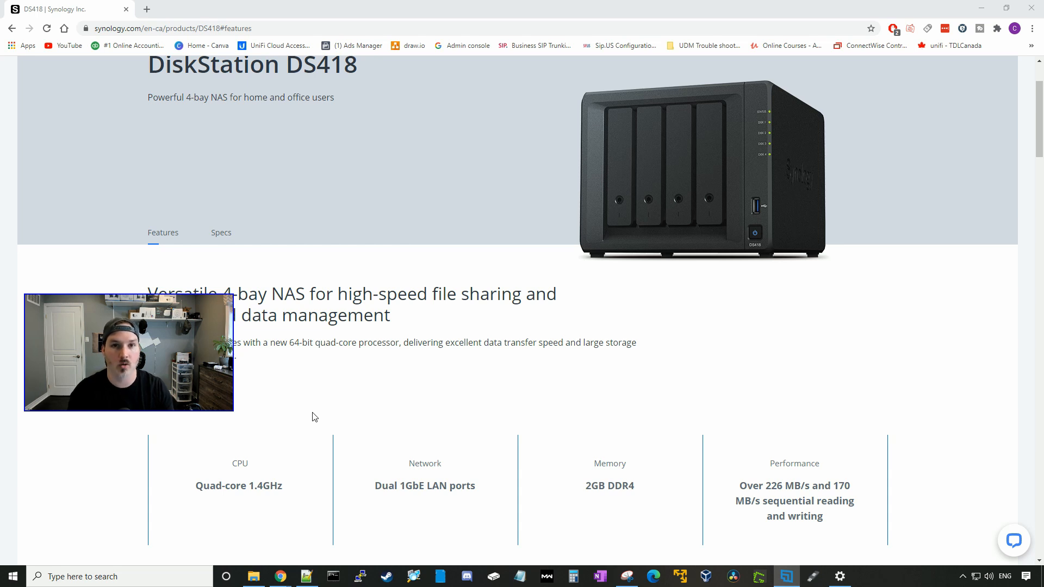
pyautogui.scroll(-3)
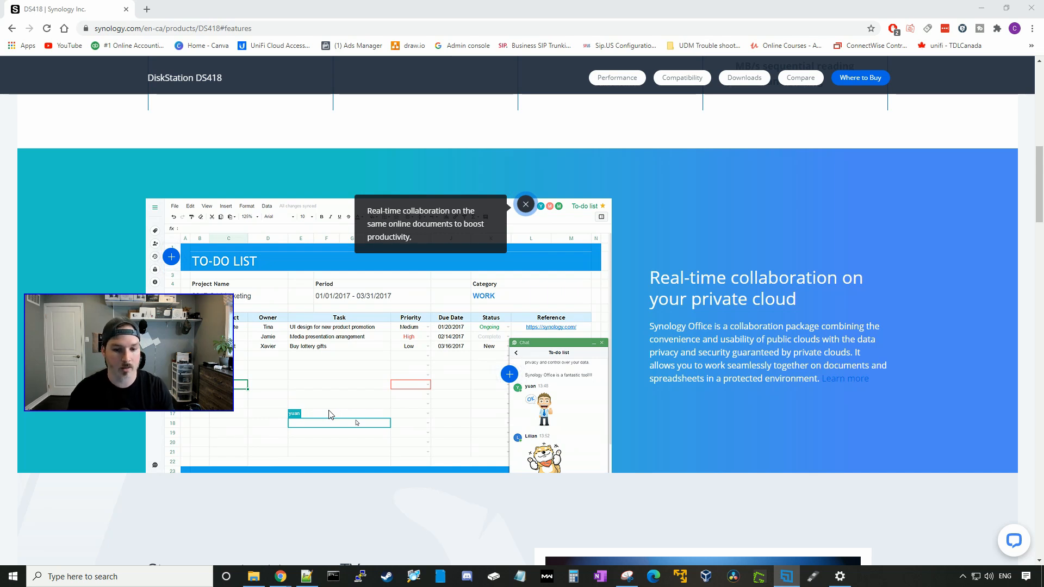
pyautogui.scroll(-3)
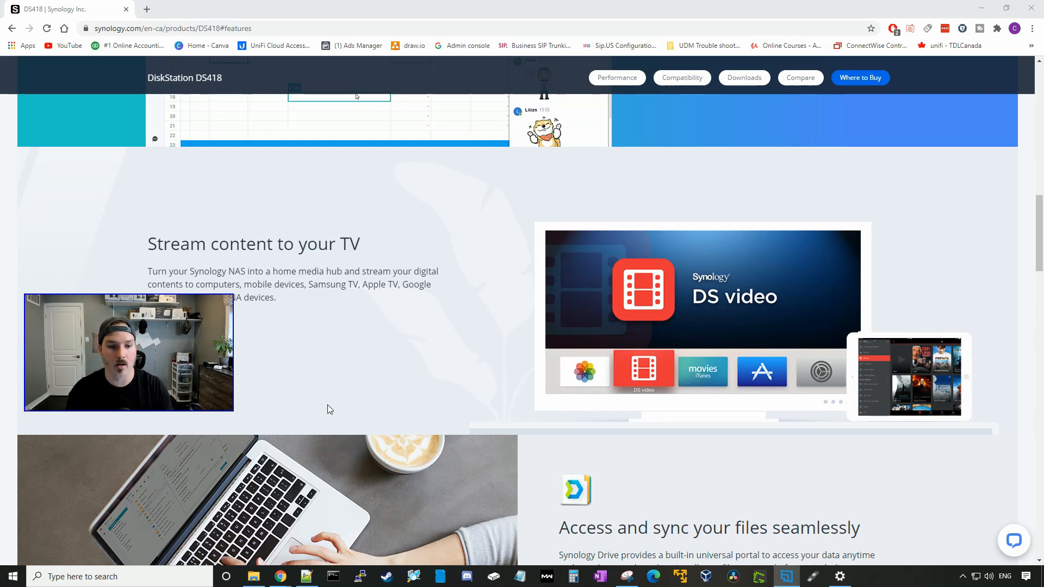
pyautogui.scroll(-3)
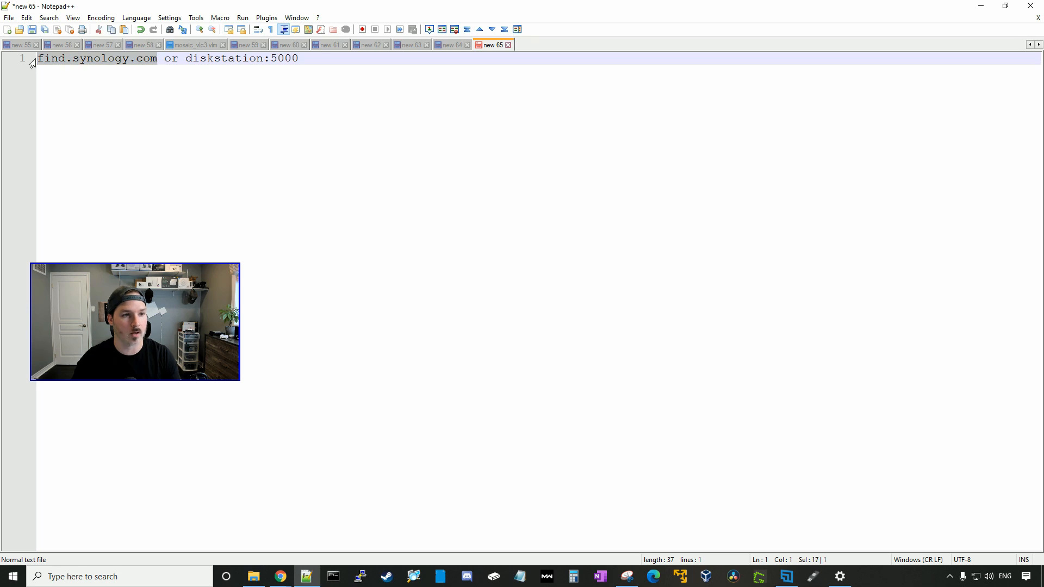
# - Back in the browser, connect to the found DS418 and accept the EULA and privacy statement
pyautogui.click(278, 577)
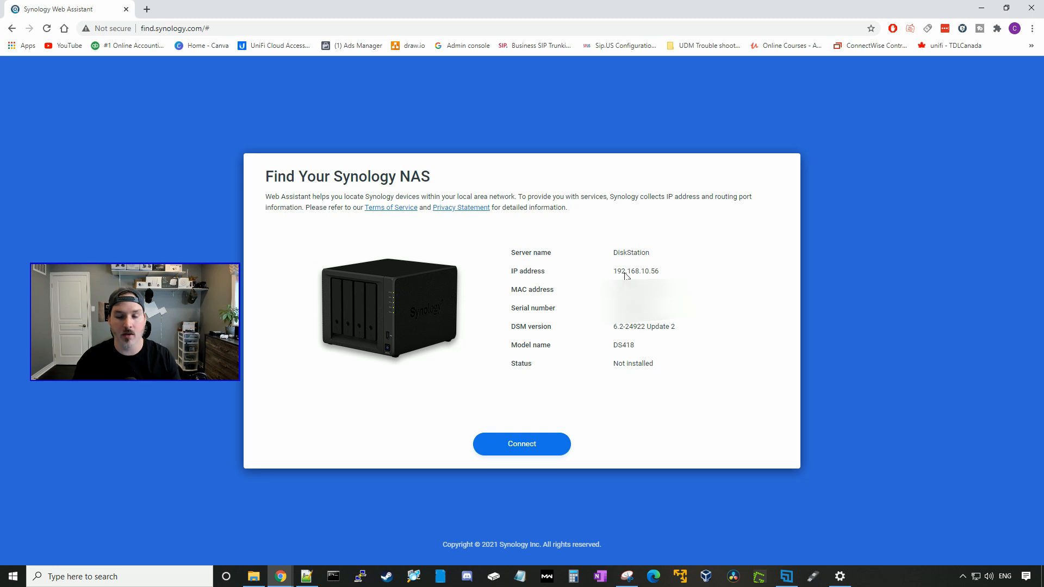
pyautogui.moveTo(663, 396)
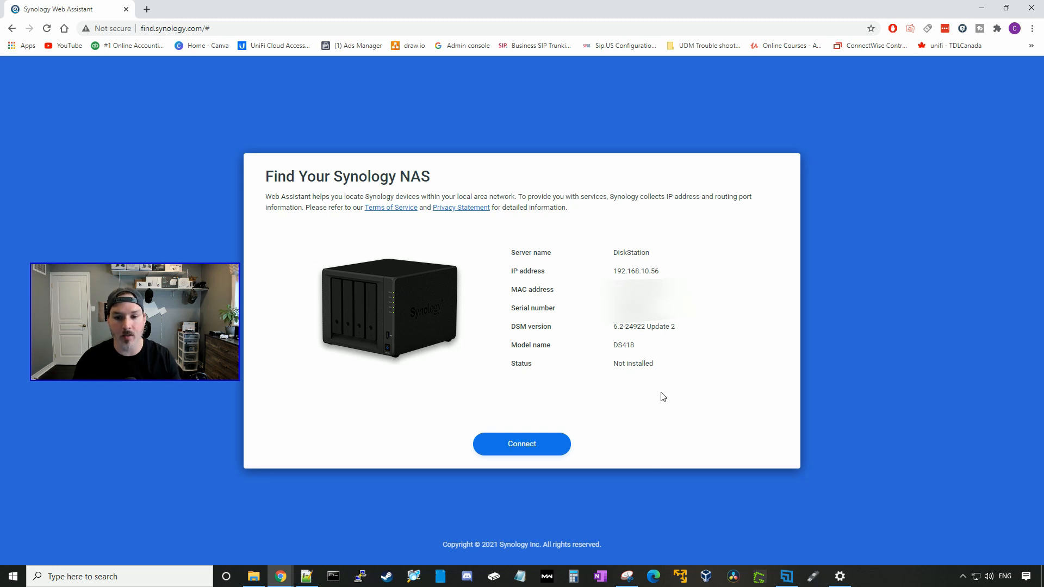
pyautogui.moveTo(687, 410)
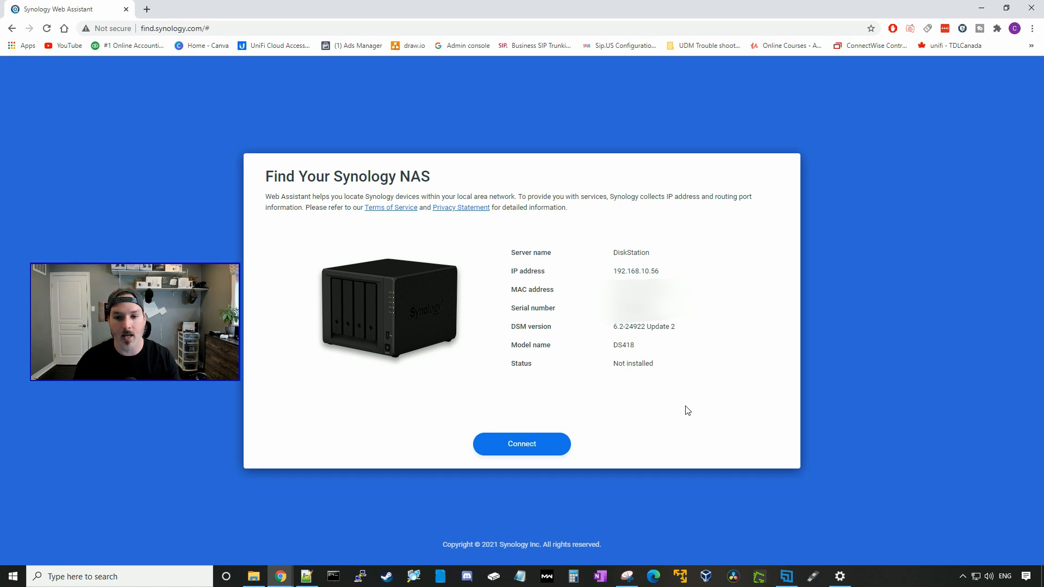
pyautogui.moveTo(665, 407)
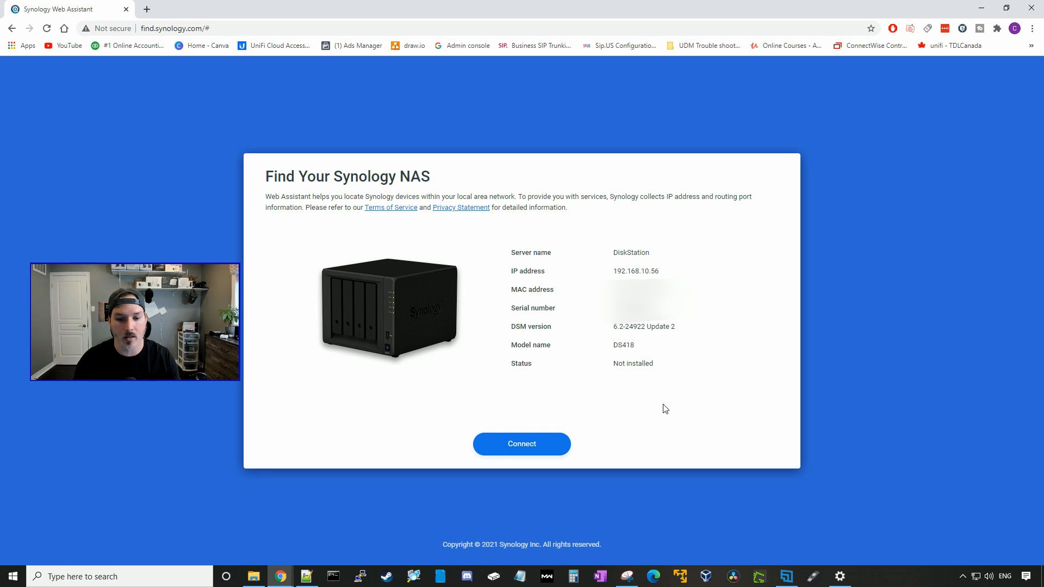
pyautogui.click(522, 444)
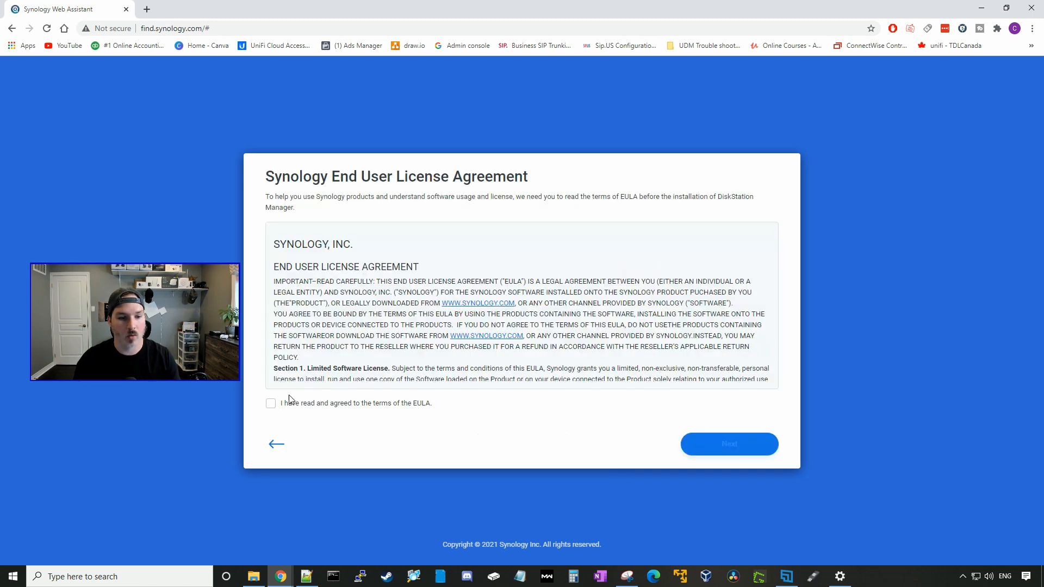
pyautogui.click(270, 403)
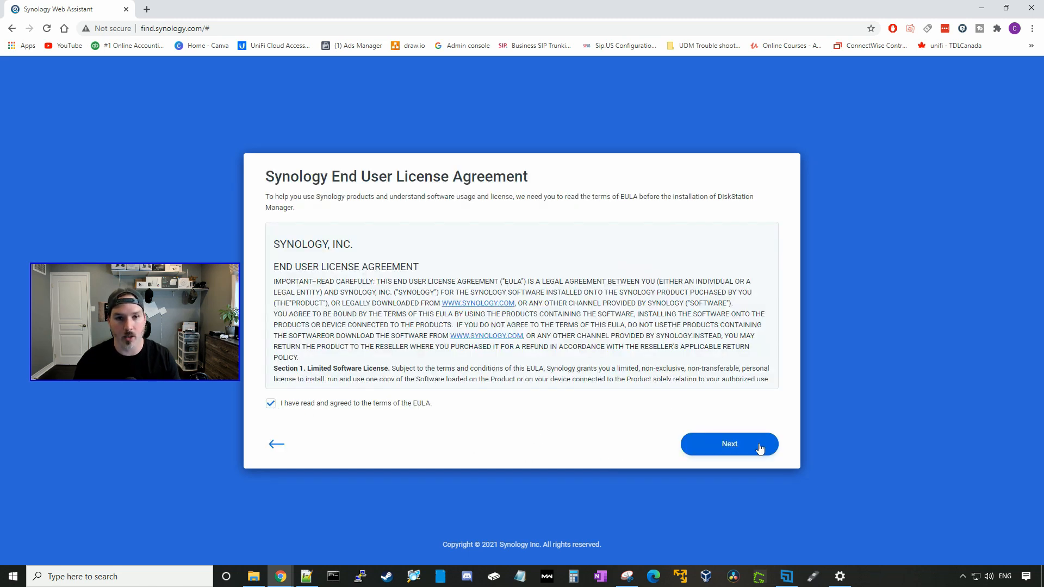
pyautogui.click(730, 443)
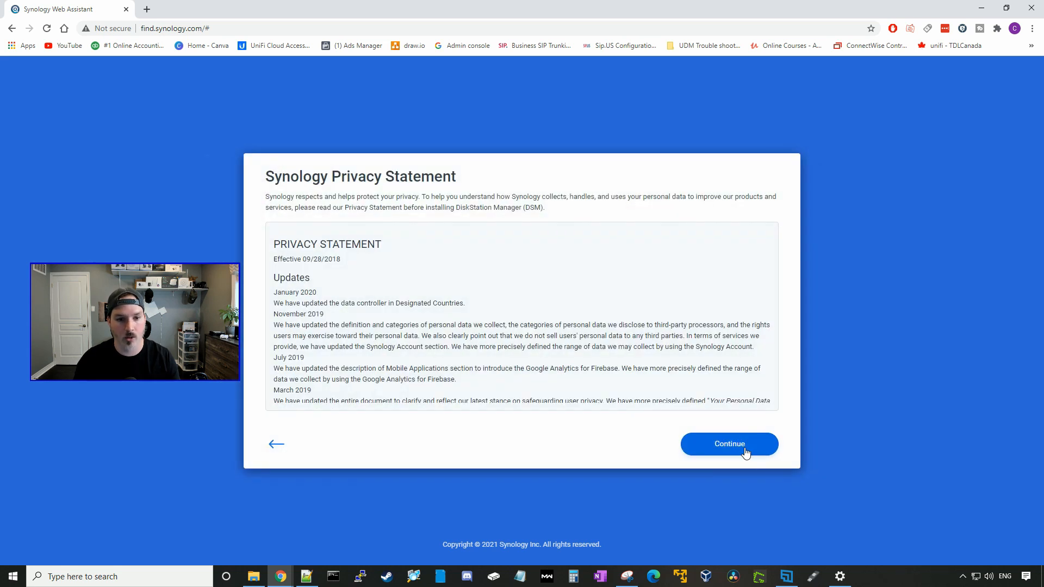
pyautogui.click(729, 443)
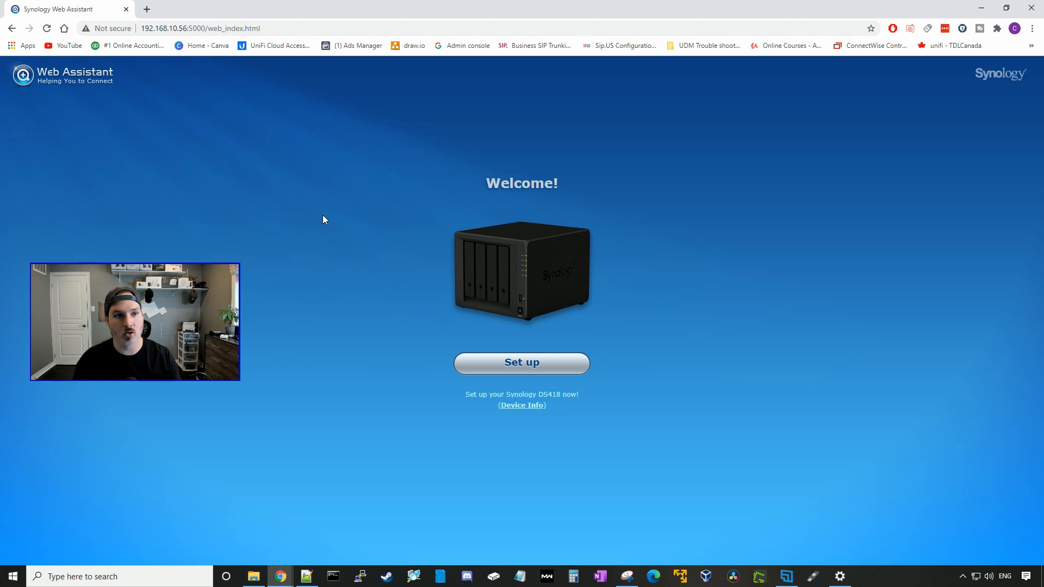
pyautogui.moveTo(288, 205)
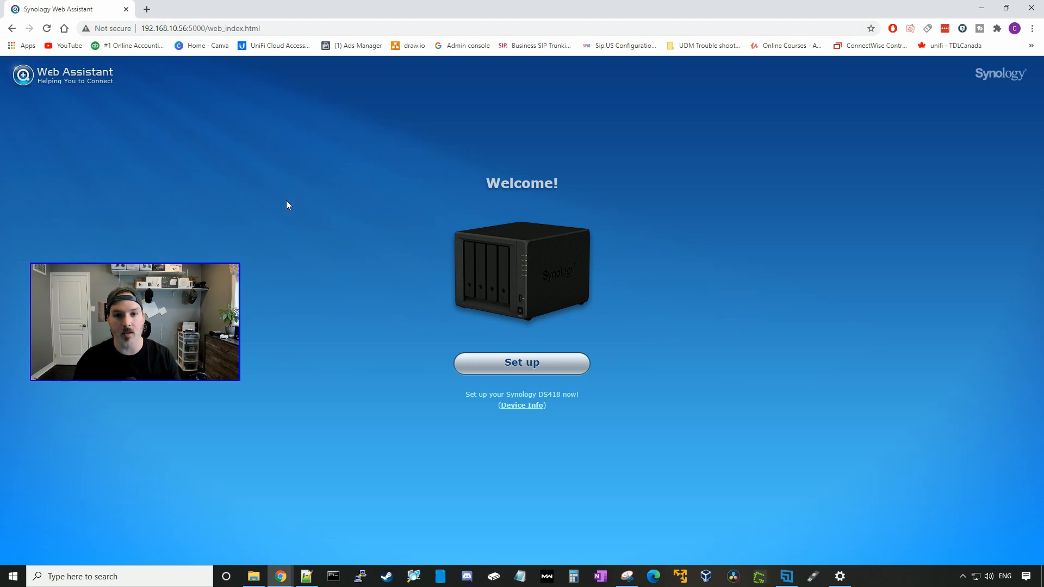
pyautogui.moveTo(282, 157)
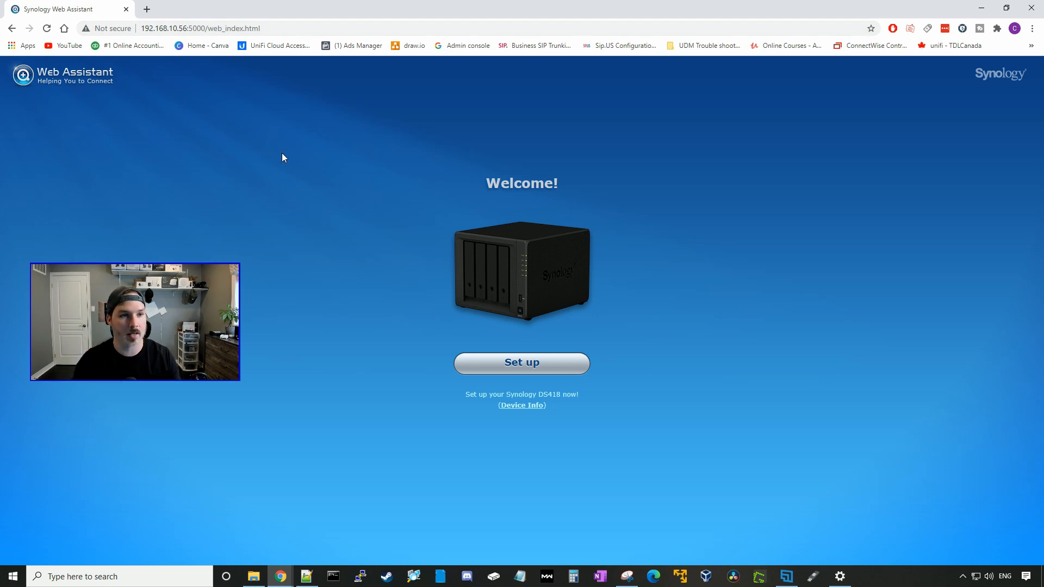
pyautogui.moveTo(534, 365)
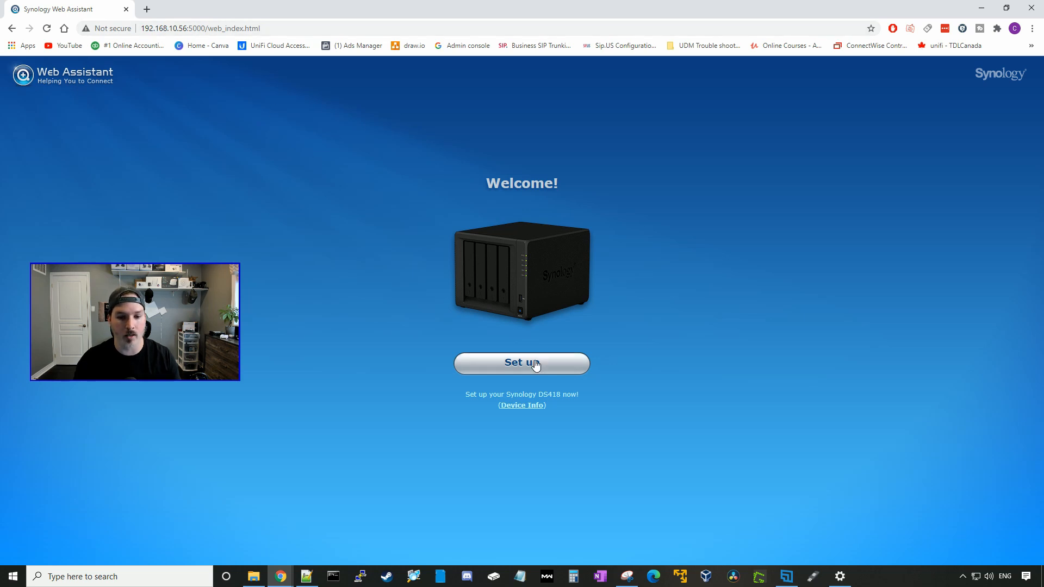
# - Install the latest DSM, confirming that all data on disks 1, 2, 3 and 4 is erased
pyautogui.click(521, 364)
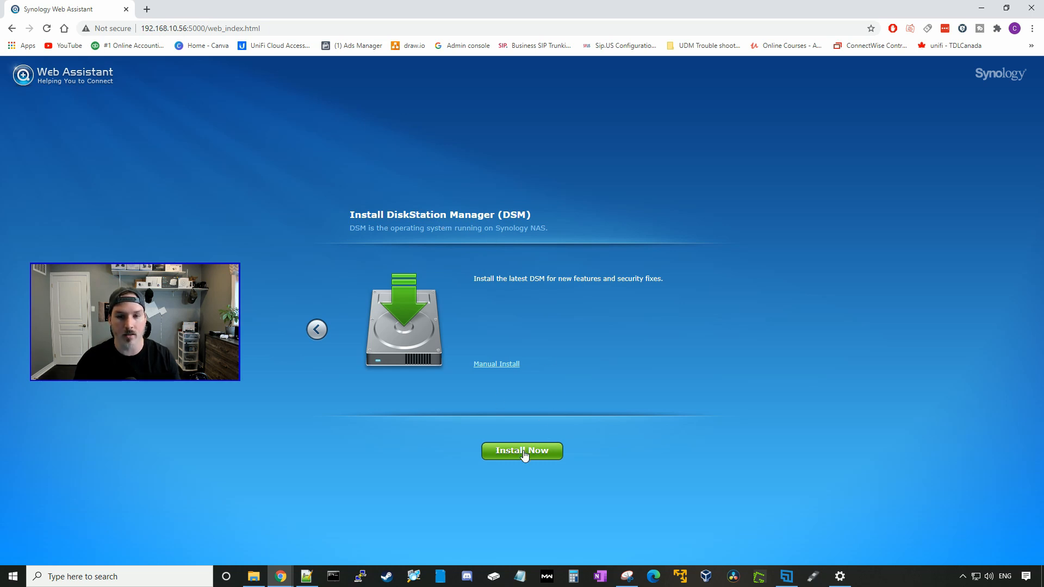
pyautogui.click(522, 451)
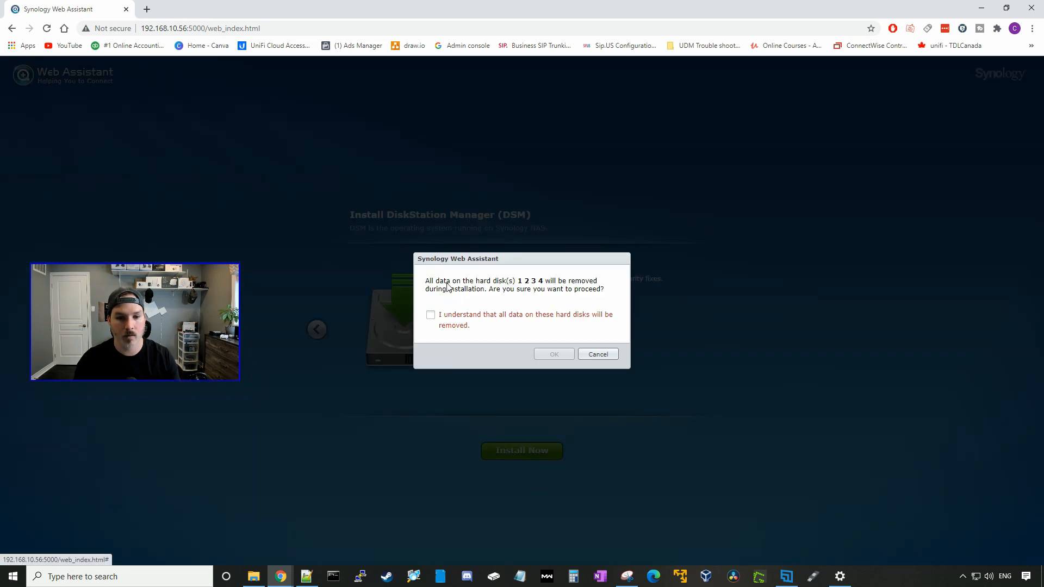
pyautogui.moveTo(547, 292)
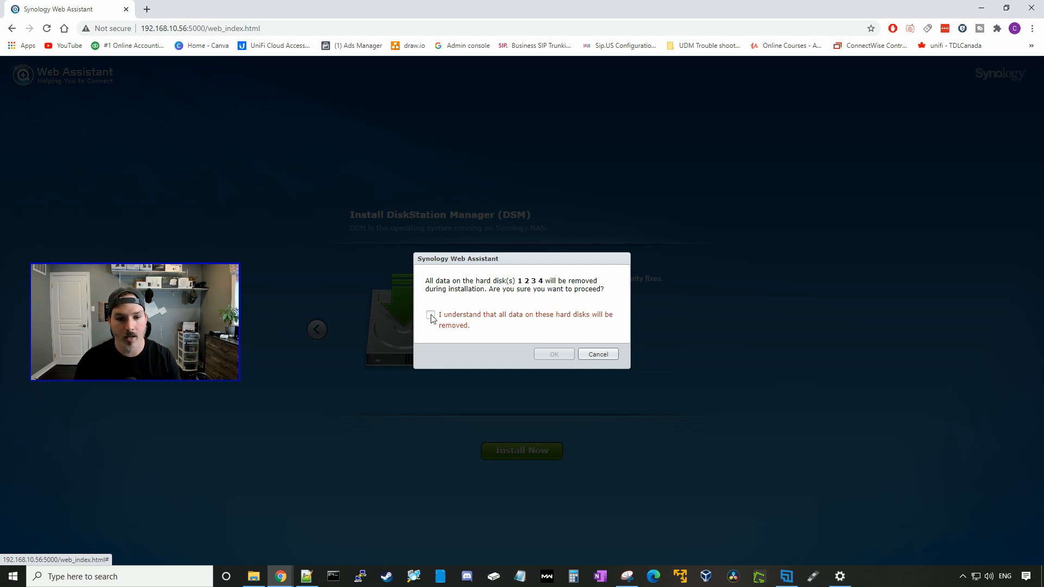
pyautogui.click(431, 314)
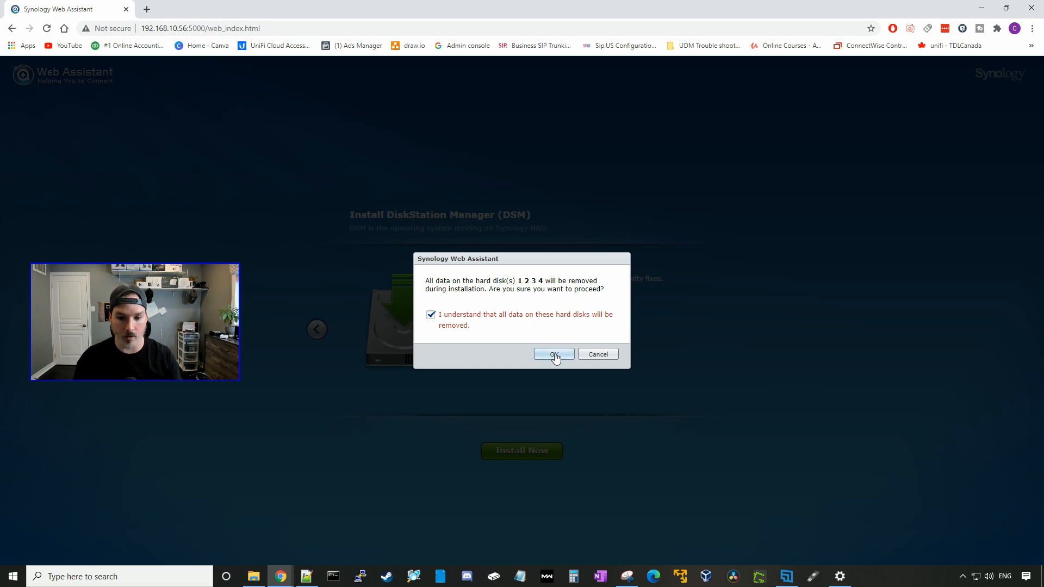
pyautogui.click(554, 354)
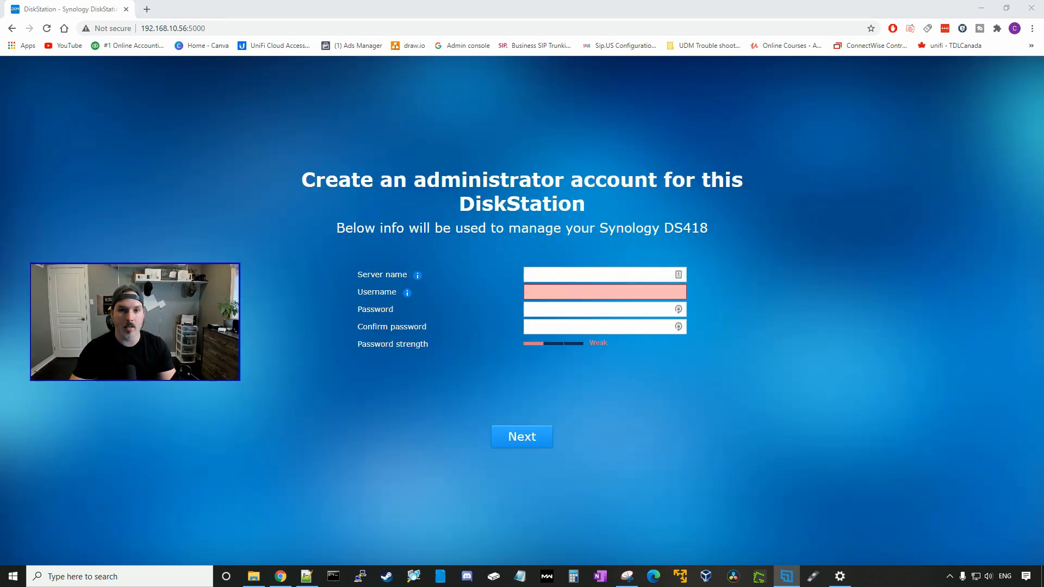
pyautogui.moveTo(203, 260)
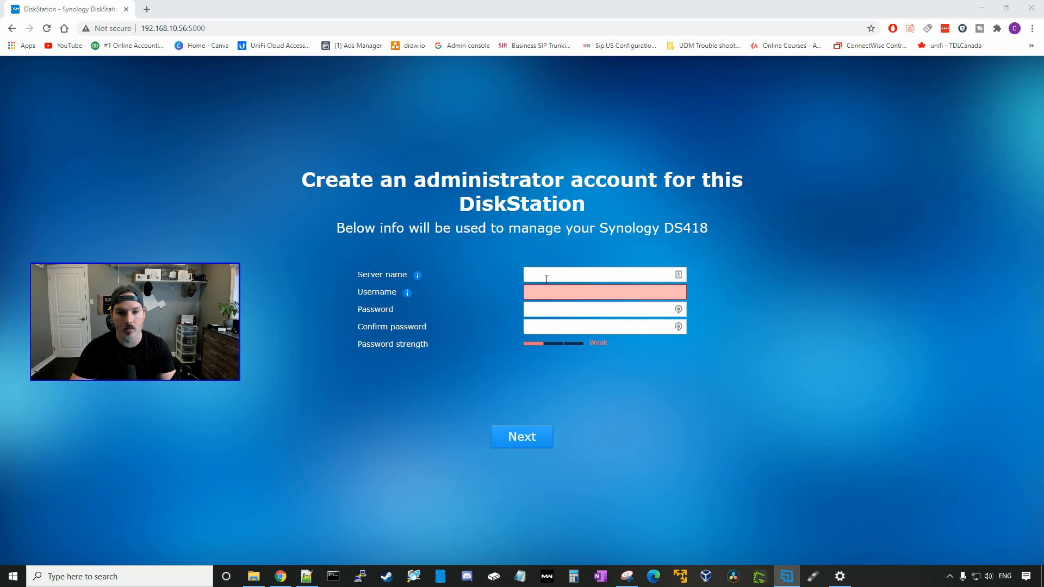
# - Skip the QuickConnect setup, bringing up the port-forwarding warning
pyautogui.click(521, 436)
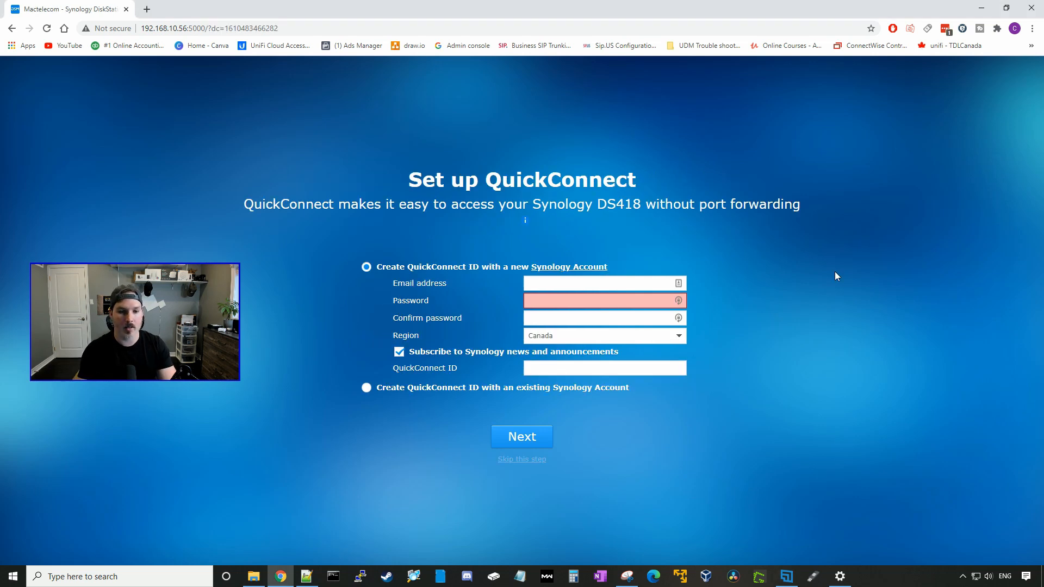
pyautogui.moveTo(503, 324)
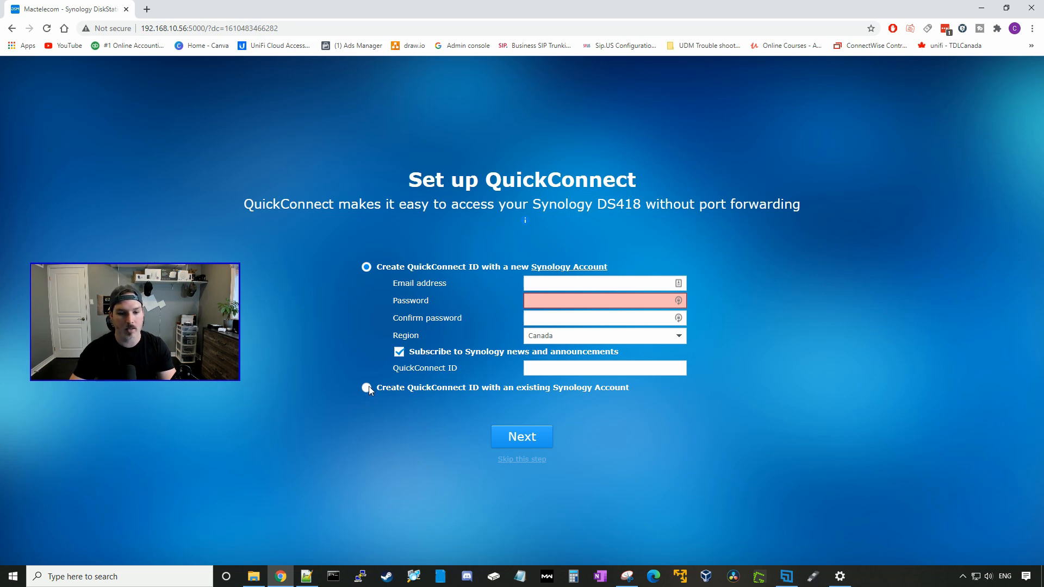
pyautogui.click(366, 388)
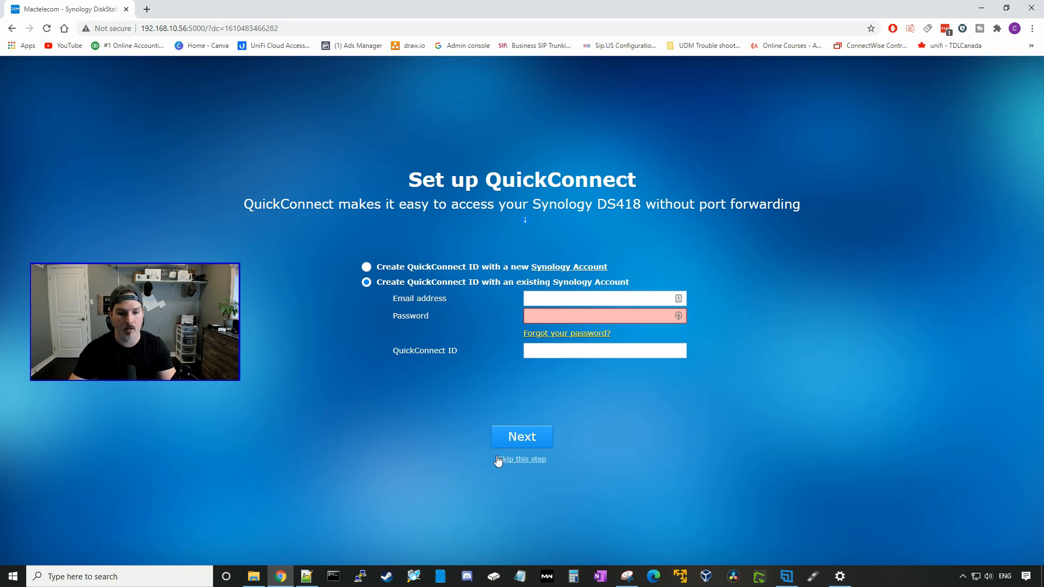
pyautogui.click(522, 459)
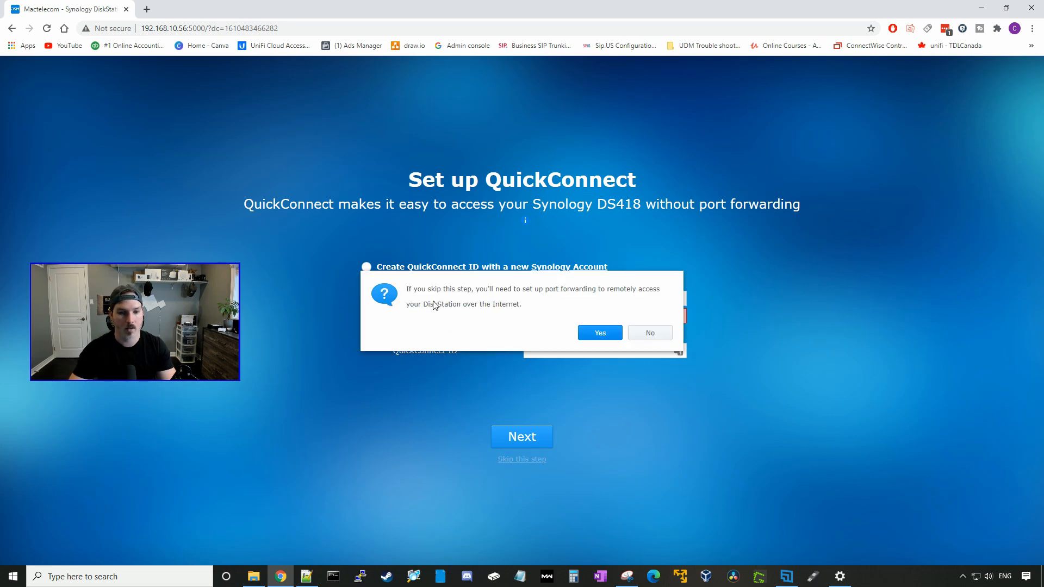
pyautogui.moveTo(542, 294)
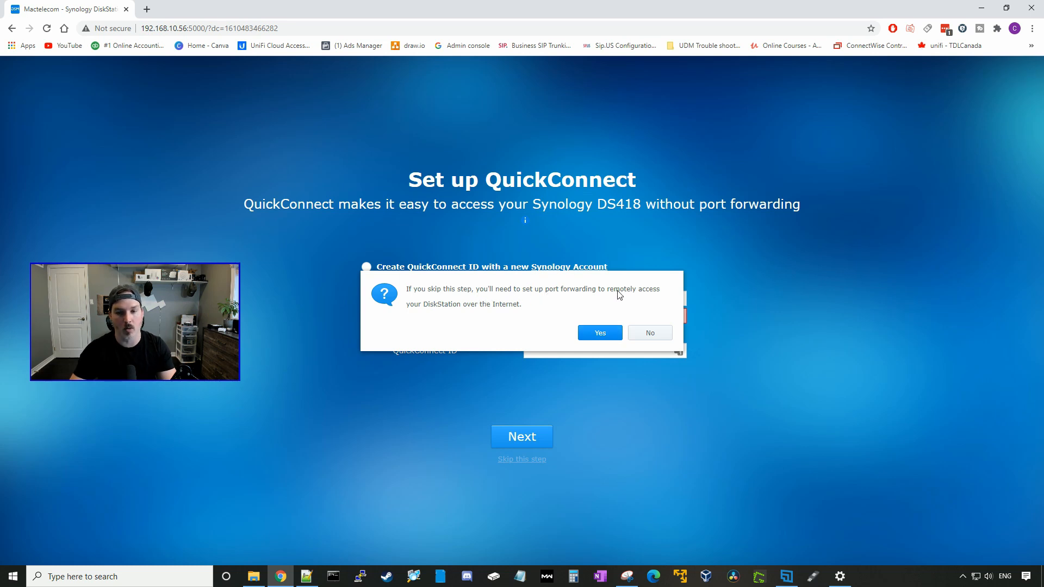
pyautogui.moveTo(614, 312)
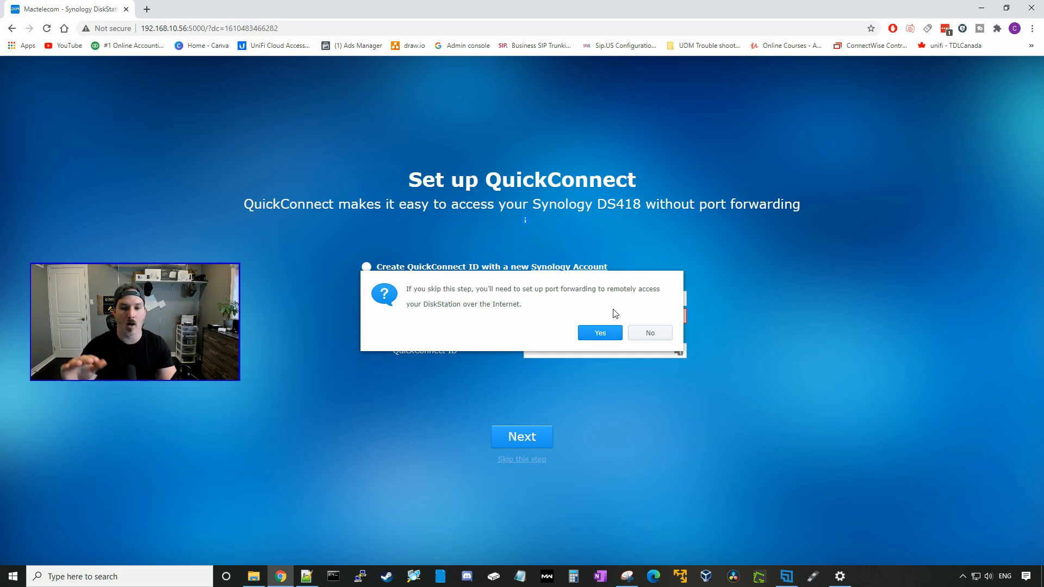
pyautogui.moveTo(610, 330)
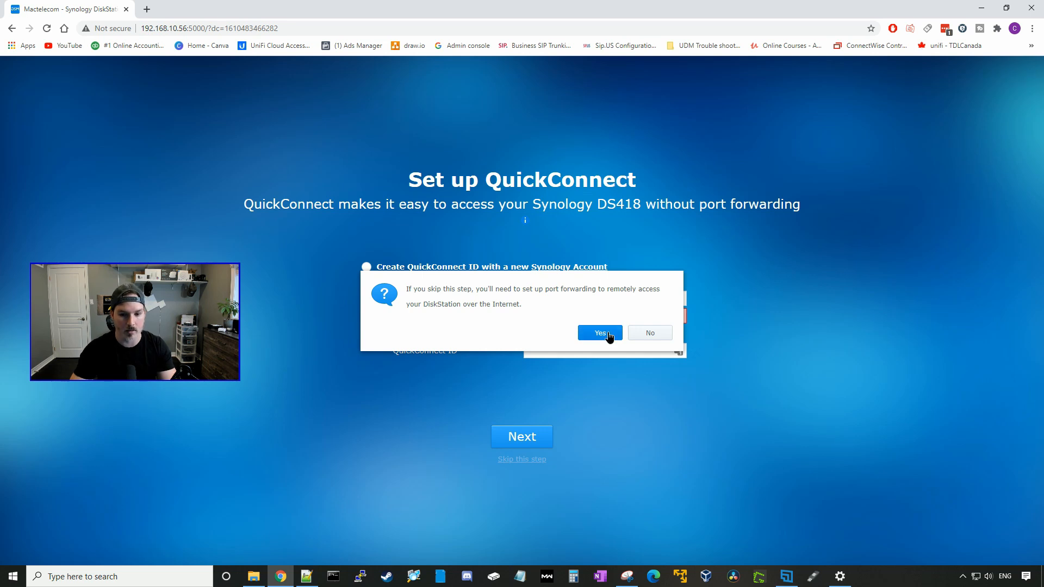
# - Confirm skipping QuickConnect, then skip the recommended packages
pyautogui.click(600, 333)
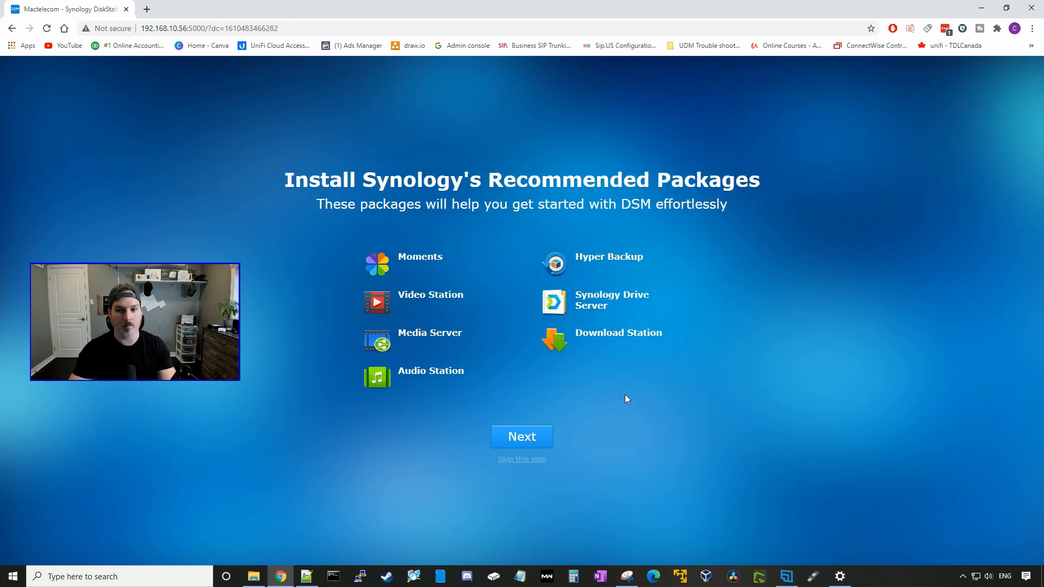
pyautogui.moveTo(525, 459)
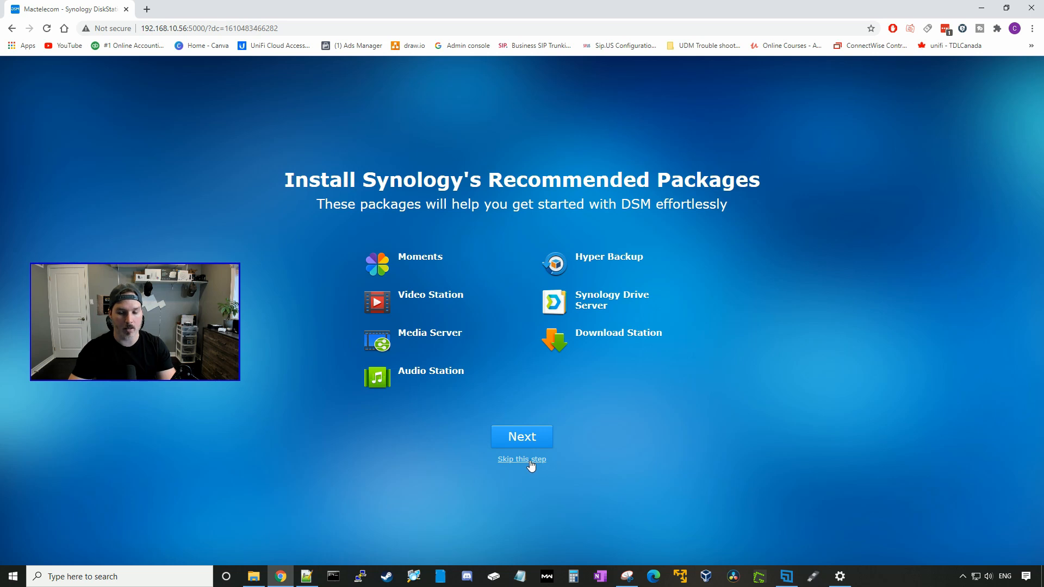
pyautogui.click(522, 459)
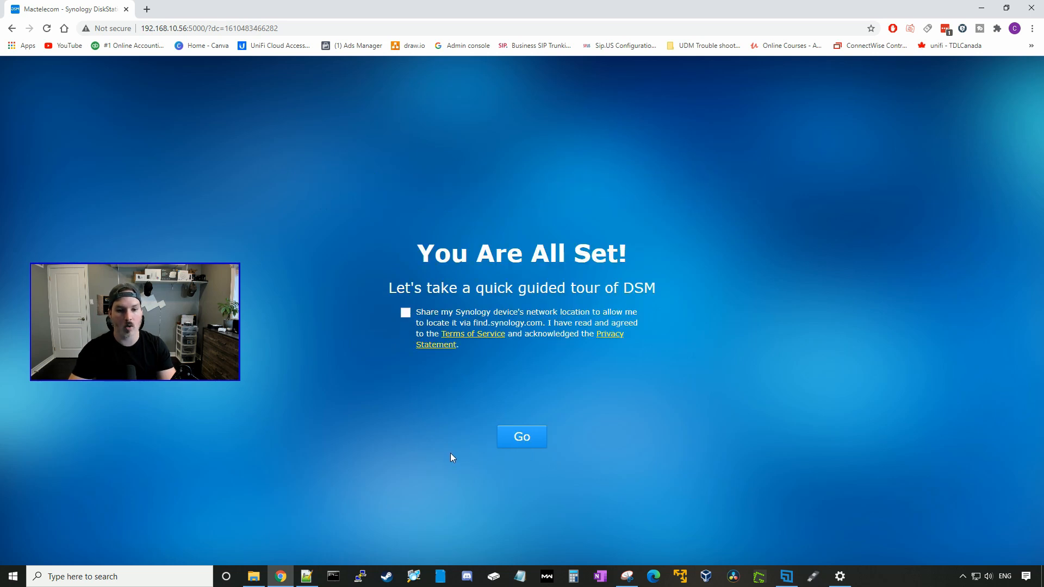
pyautogui.moveTo(477, 318)
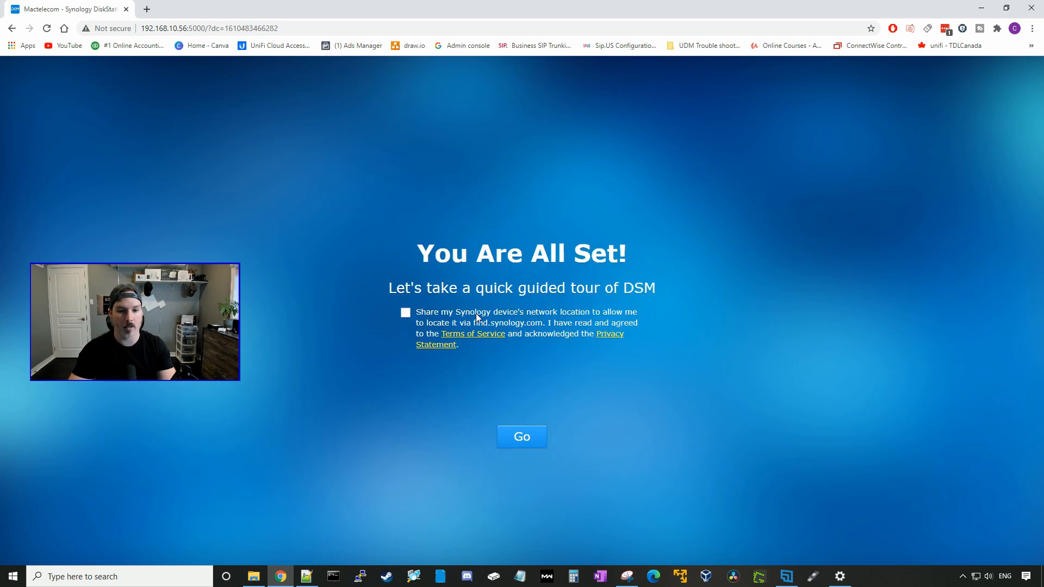
pyautogui.moveTo(482, 332)
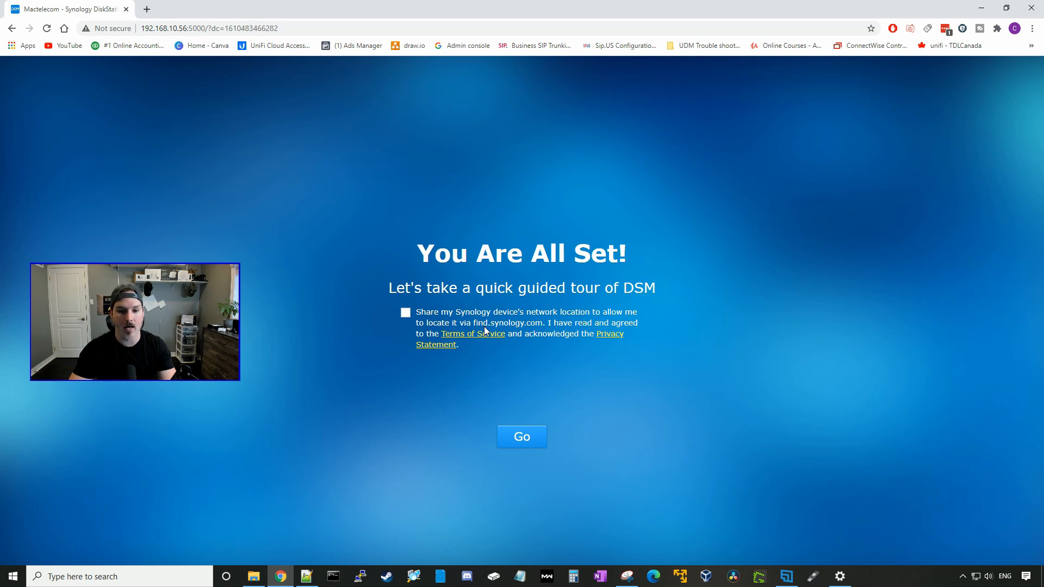
pyautogui.moveTo(564, 339)
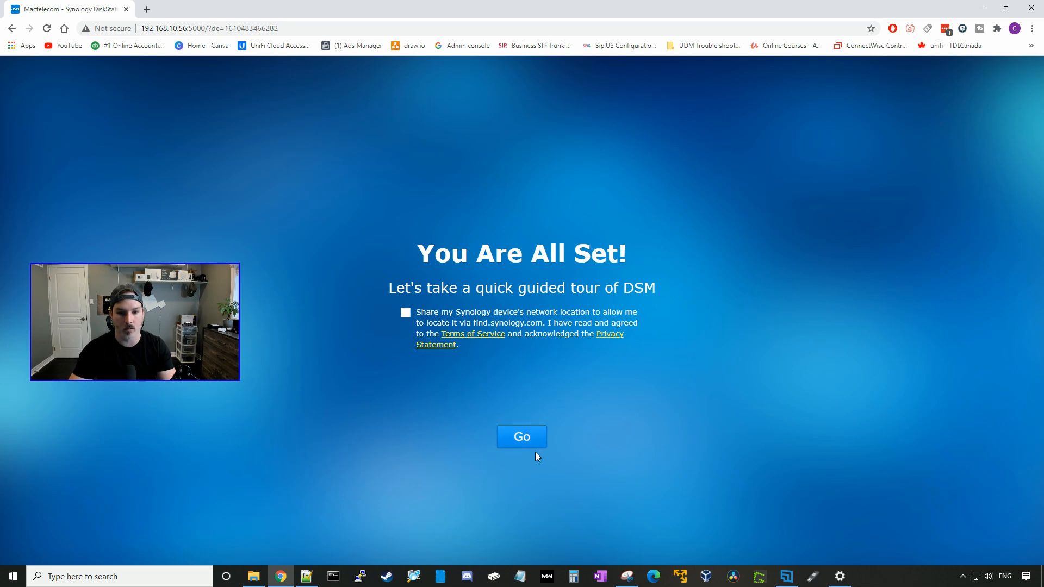
# - Finish setup without sharing the device location and dismiss the Smart Update notice
pyautogui.click(521, 436)
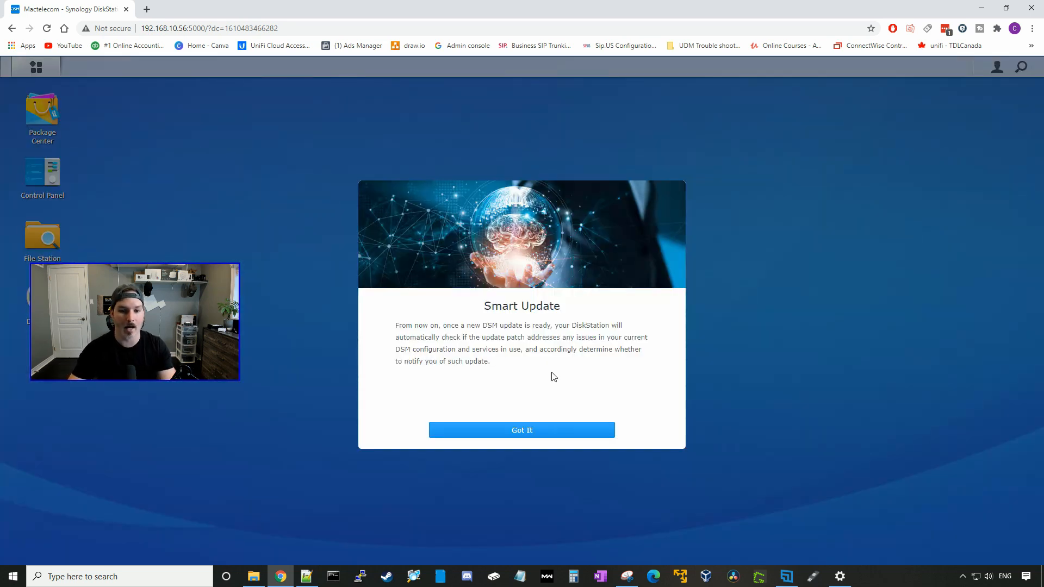
pyautogui.moveTo(451, 332)
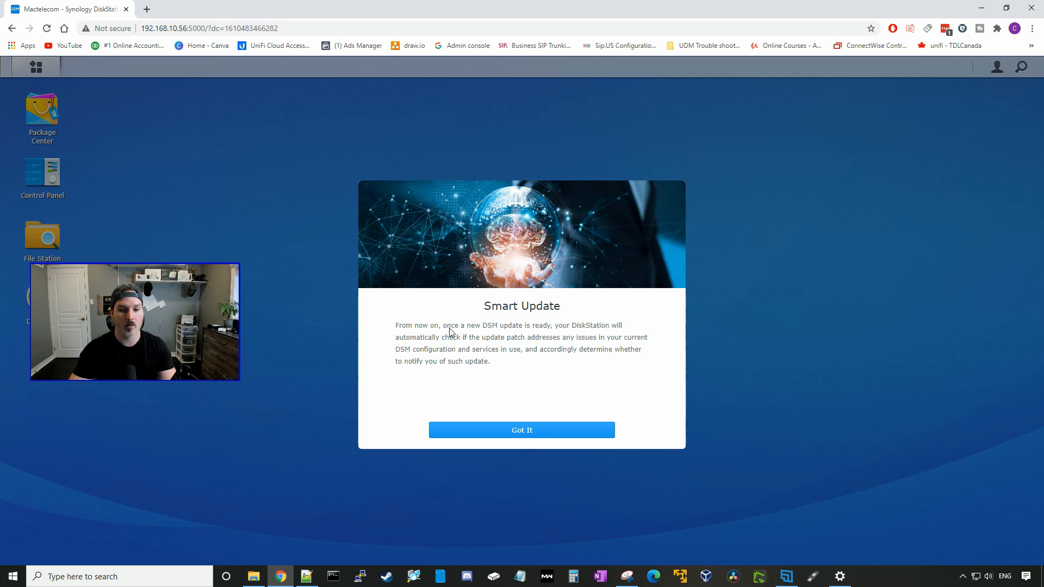
pyautogui.moveTo(503, 336)
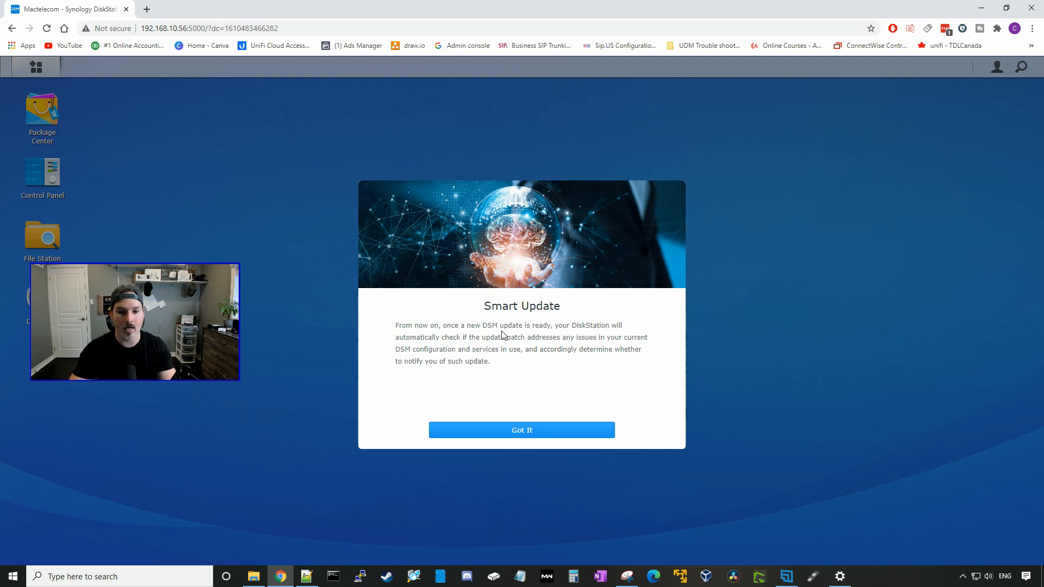
pyautogui.moveTo(522, 331)
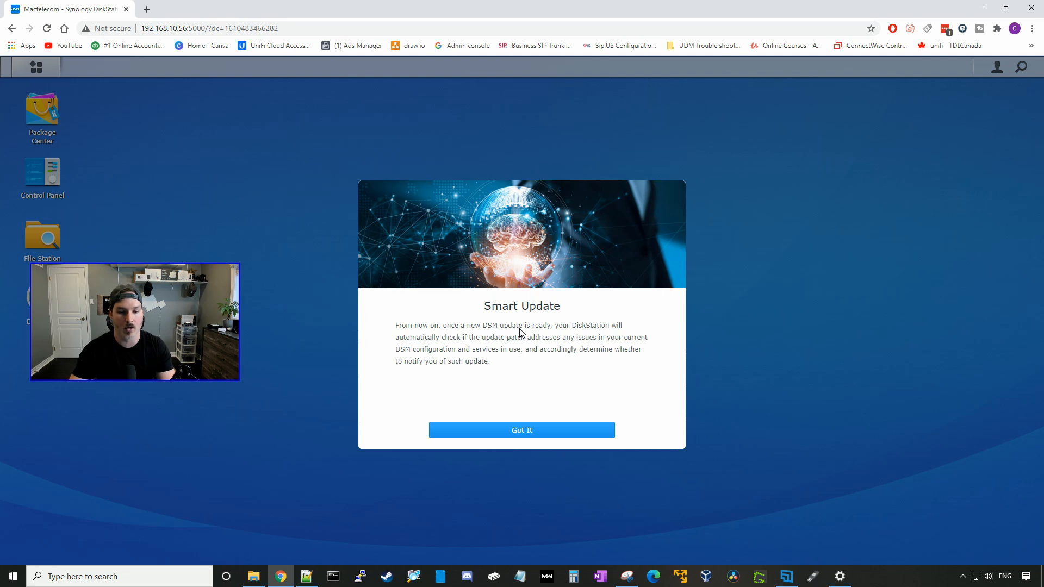
pyautogui.moveTo(522, 431)
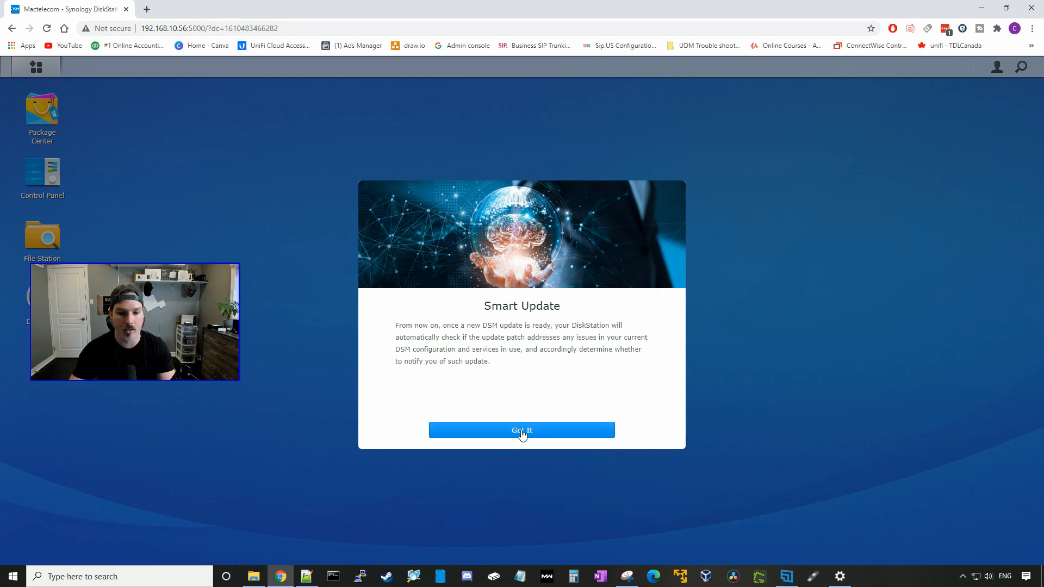
pyautogui.click(521, 430)
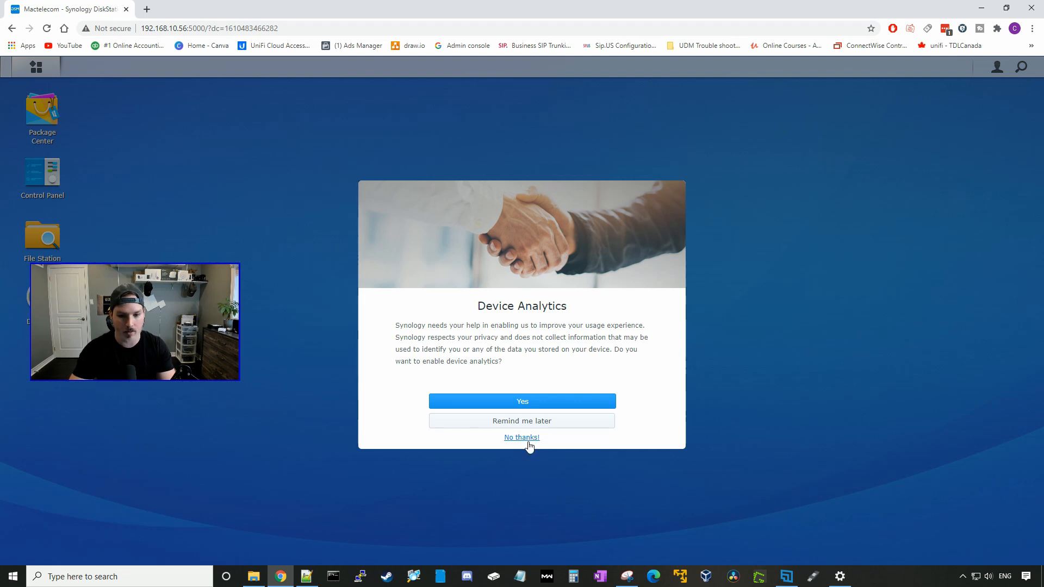
# - Answer 'No thanks!' to the Device Analytics prompt
pyautogui.click(521, 437)
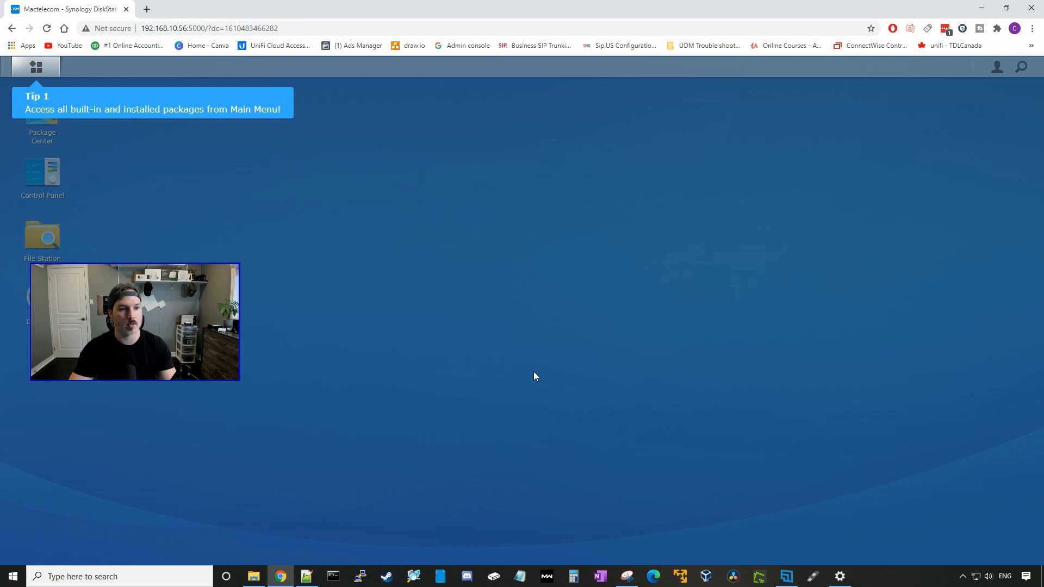
pyautogui.moveTo(124, 122)
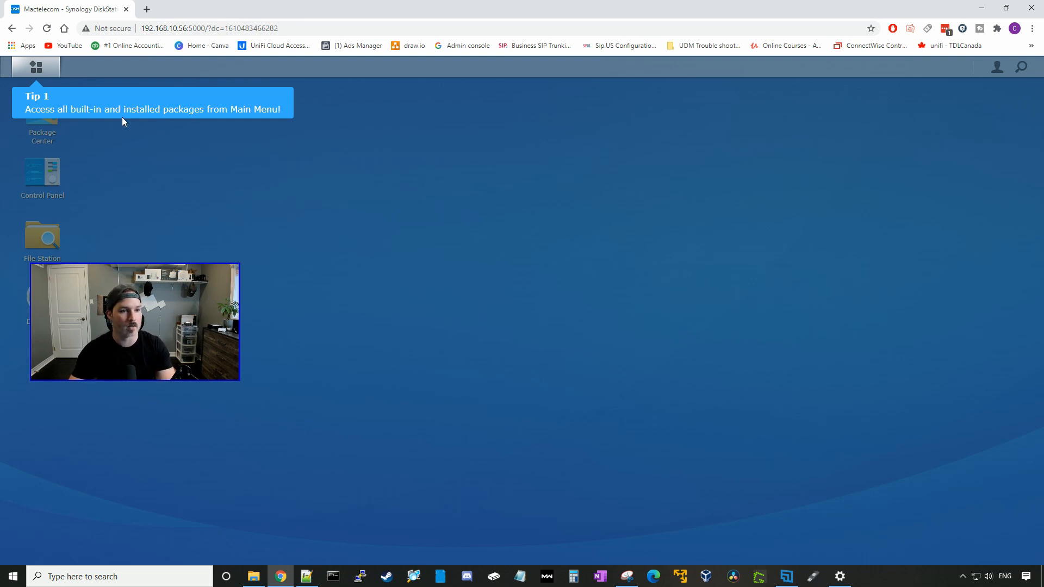
pyautogui.moveTo(232, 120)
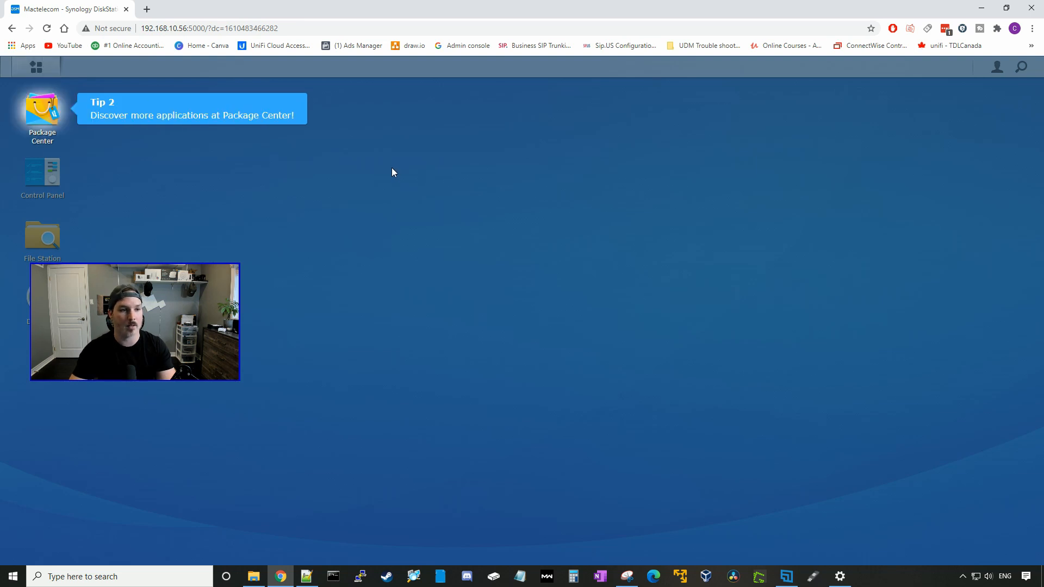
pyautogui.moveTo(254, 150)
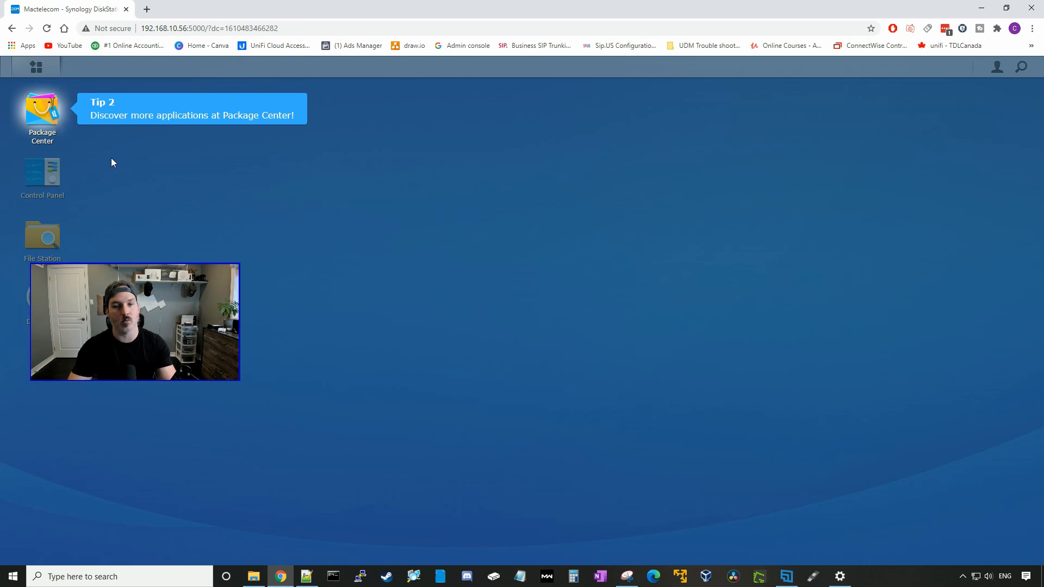
pyautogui.moveTo(120, 166)
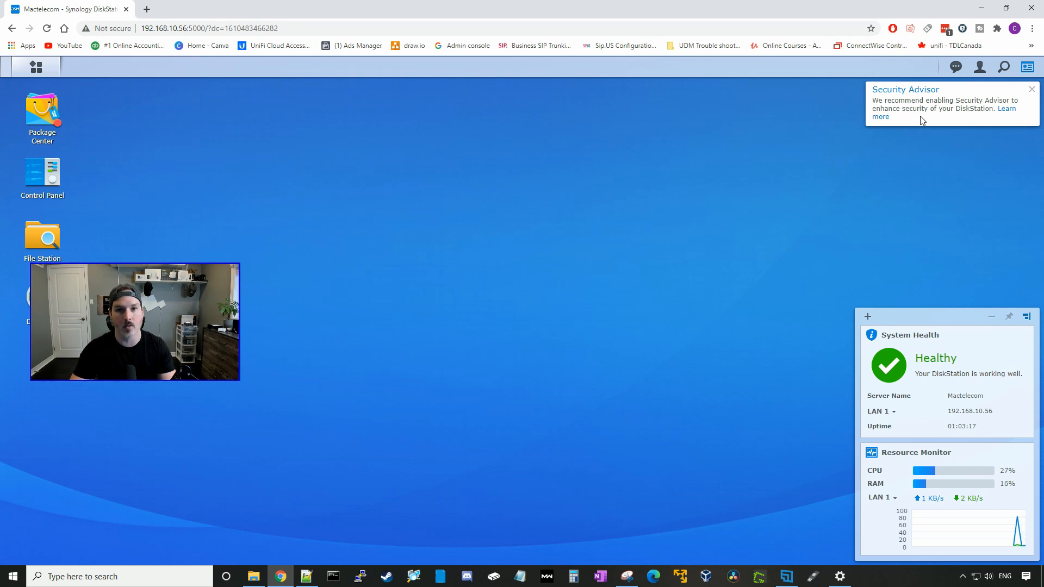
pyautogui.moveTo(987, 384)
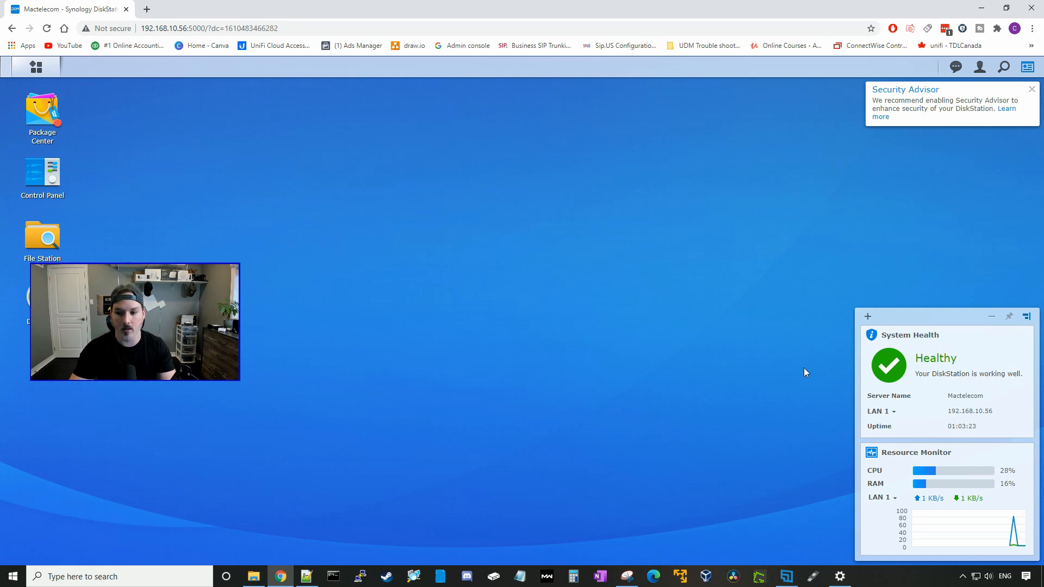
pyautogui.moveTo(953, 420)
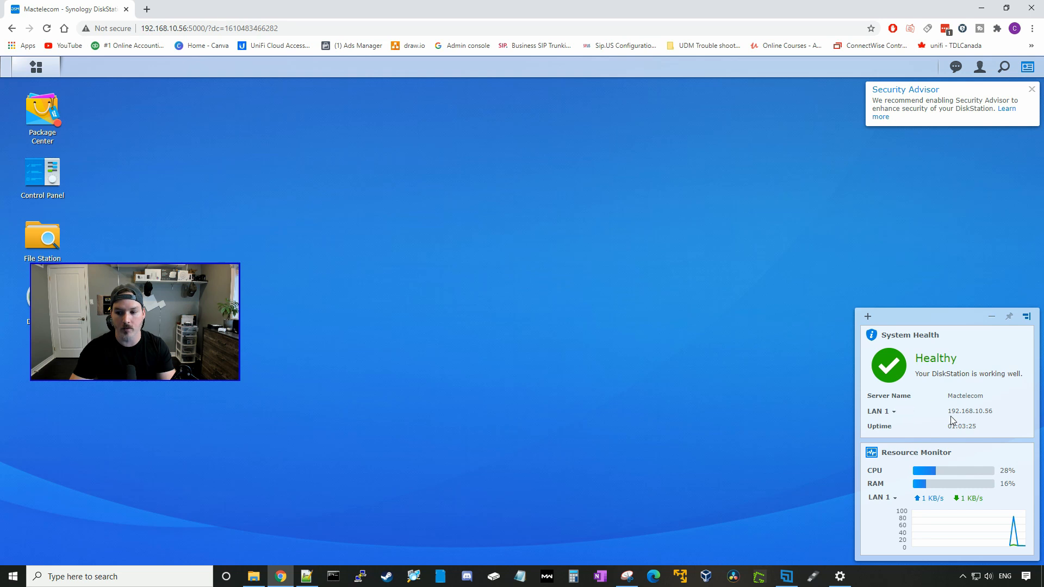
pyautogui.moveTo(976, 416)
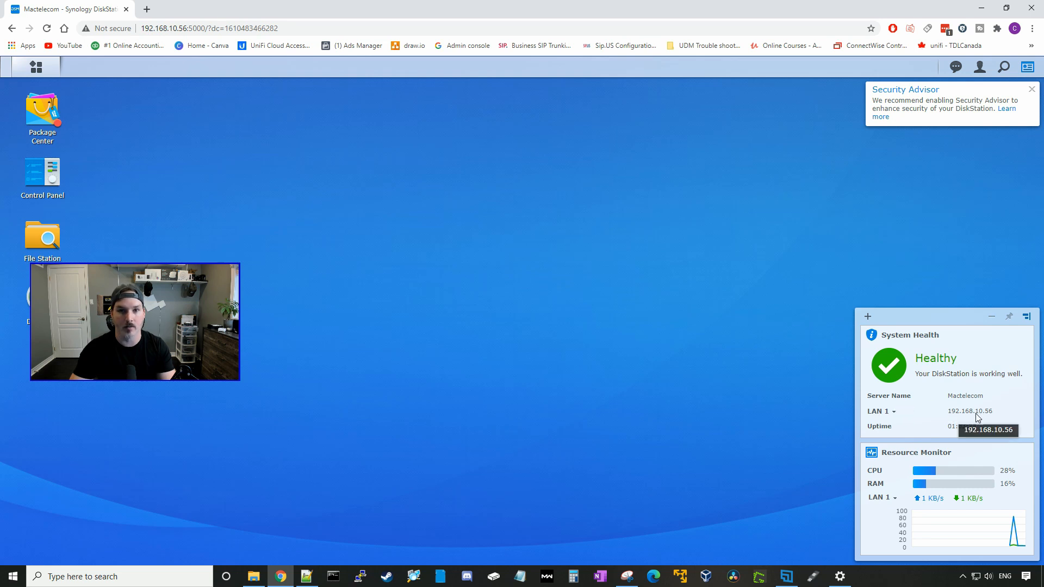
pyautogui.moveTo(825, 409)
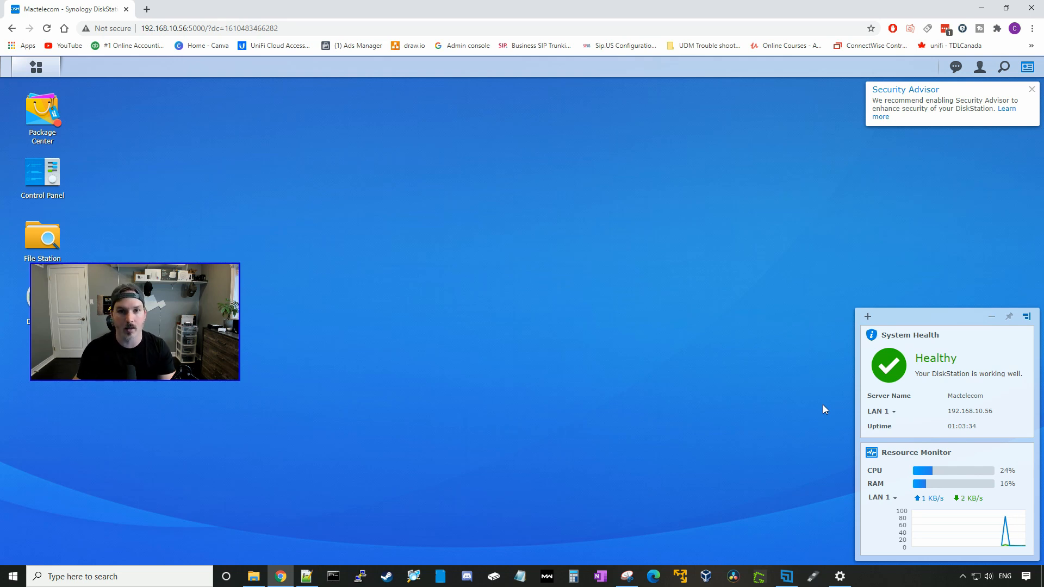
pyautogui.moveTo(852, 467)
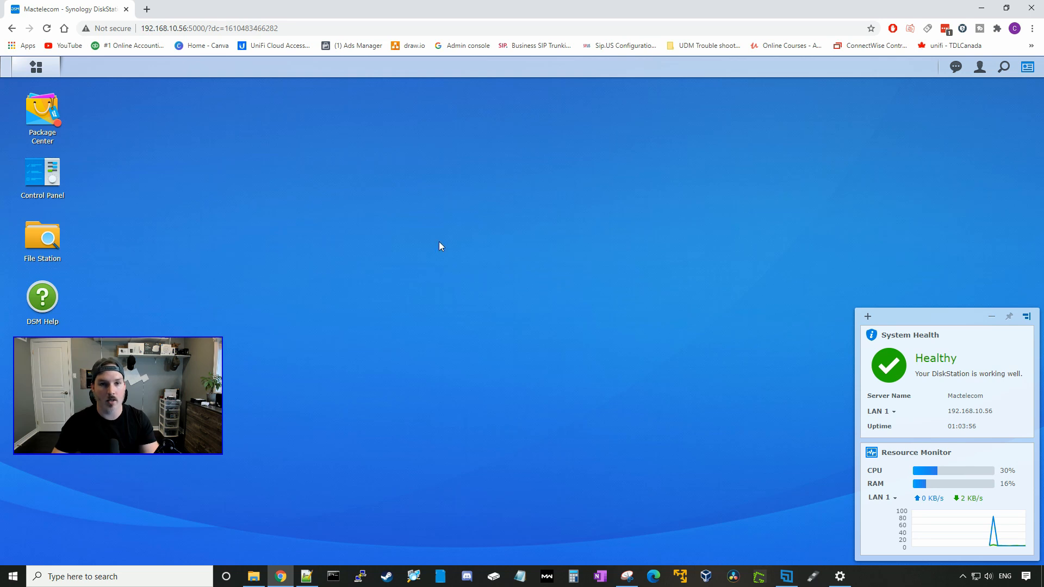
pyautogui.moveTo(161, 203)
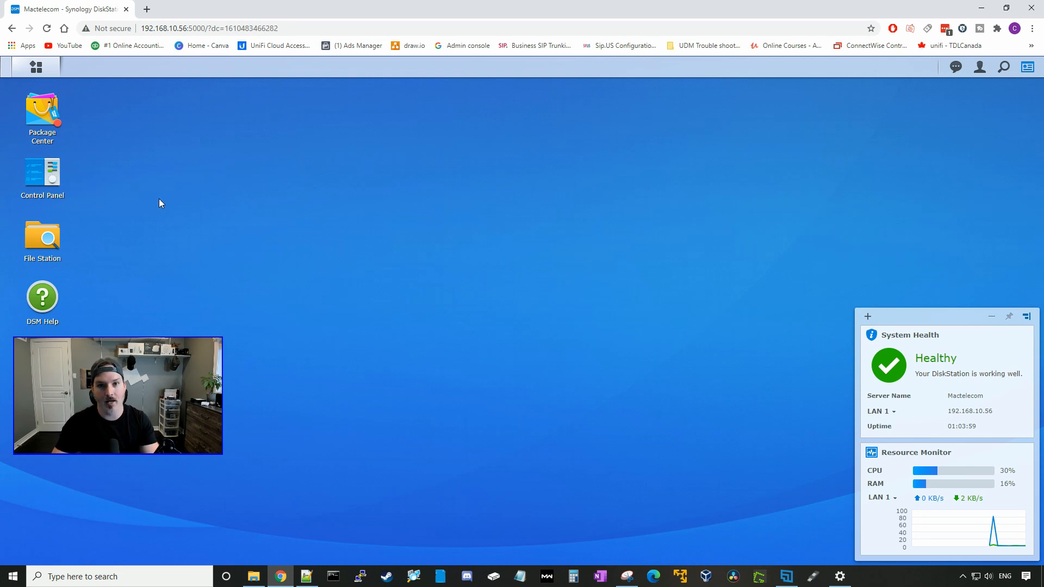
pyautogui.moveTo(50, 179)
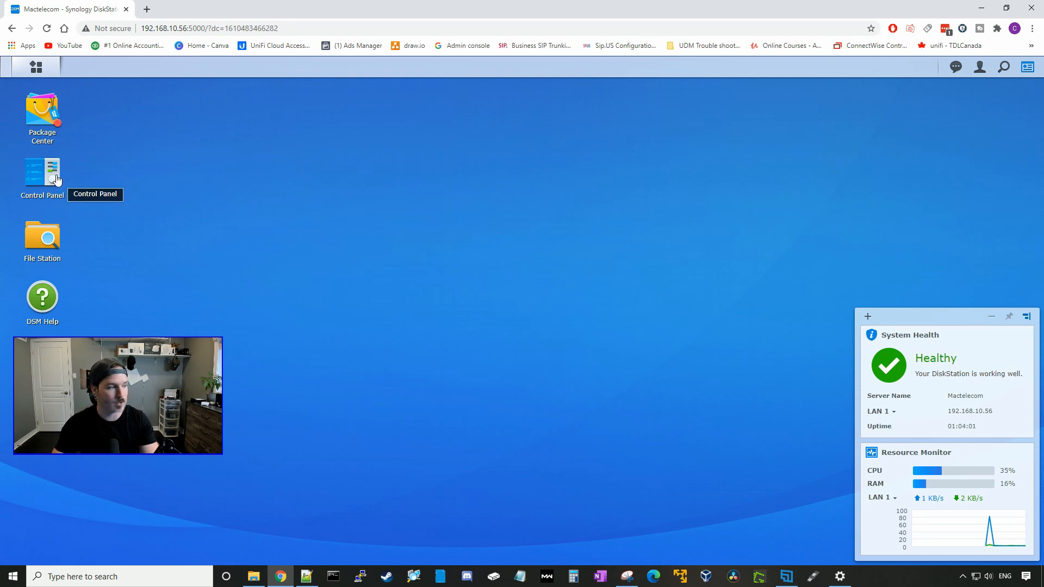
# - In Control Panel > Network, give LAN 1 a manual IPv4 setup at 192.168.10.56
pyautogui.doubleClick(42, 171)
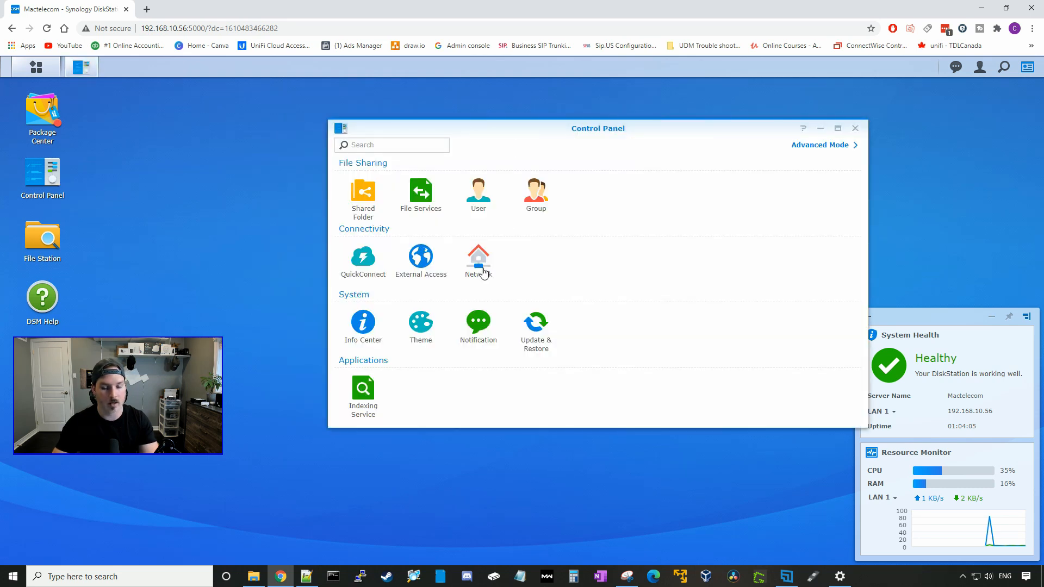
pyautogui.click(478, 256)
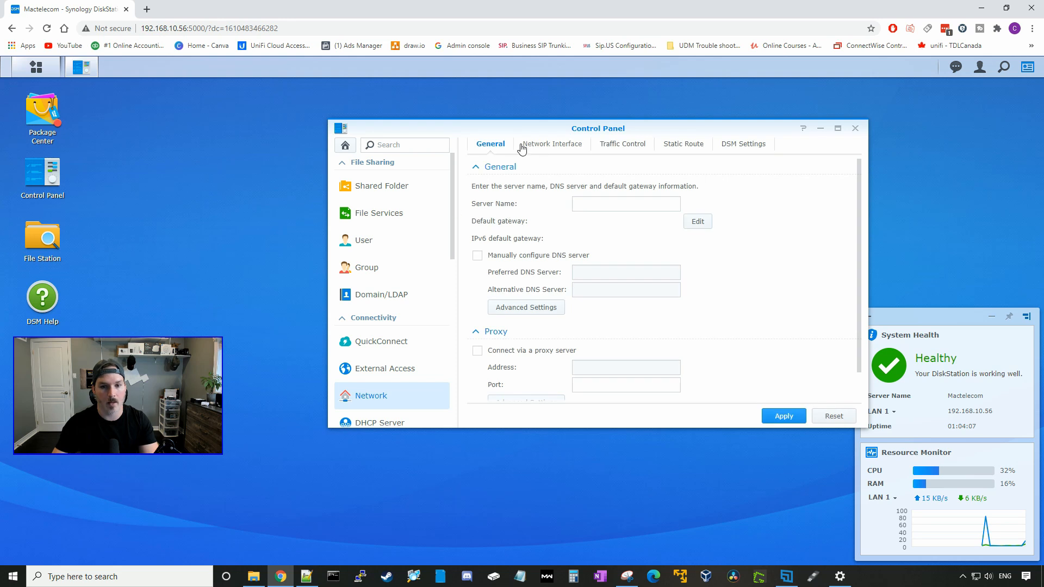
pyautogui.click(553, 144)
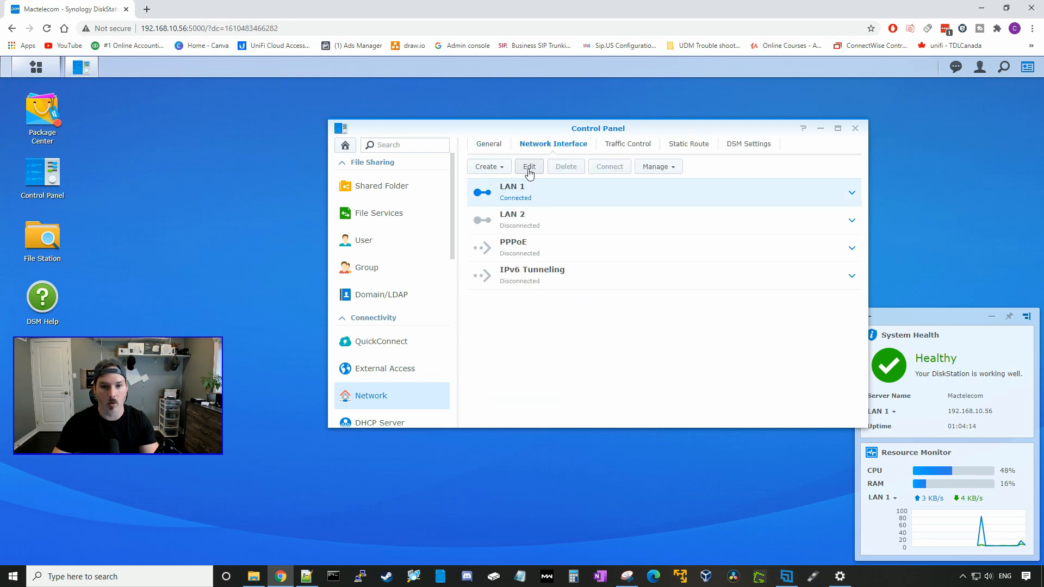
pyautogui.click(529, 166)
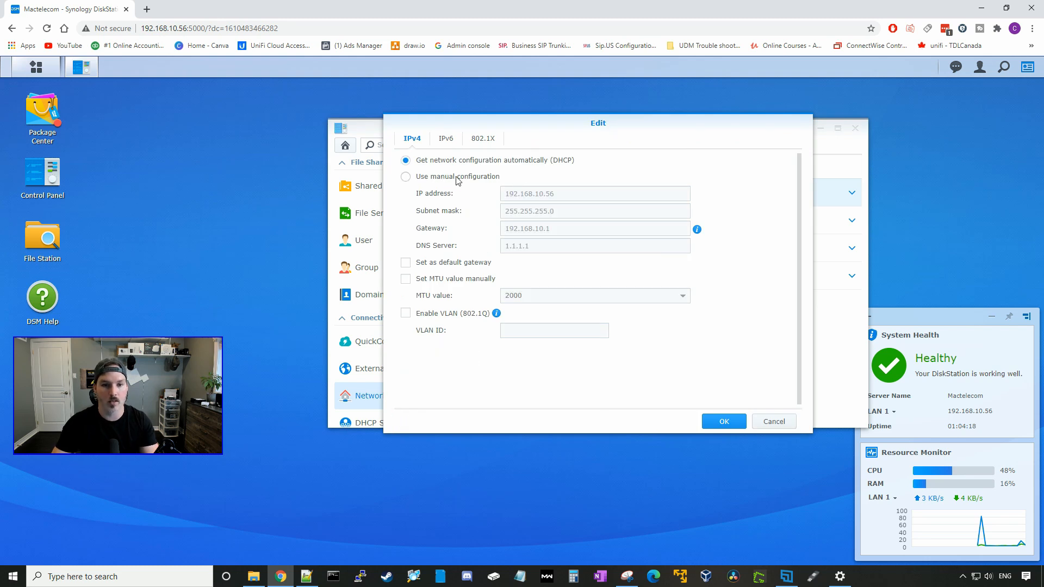
pyautogui.click(406, 176)
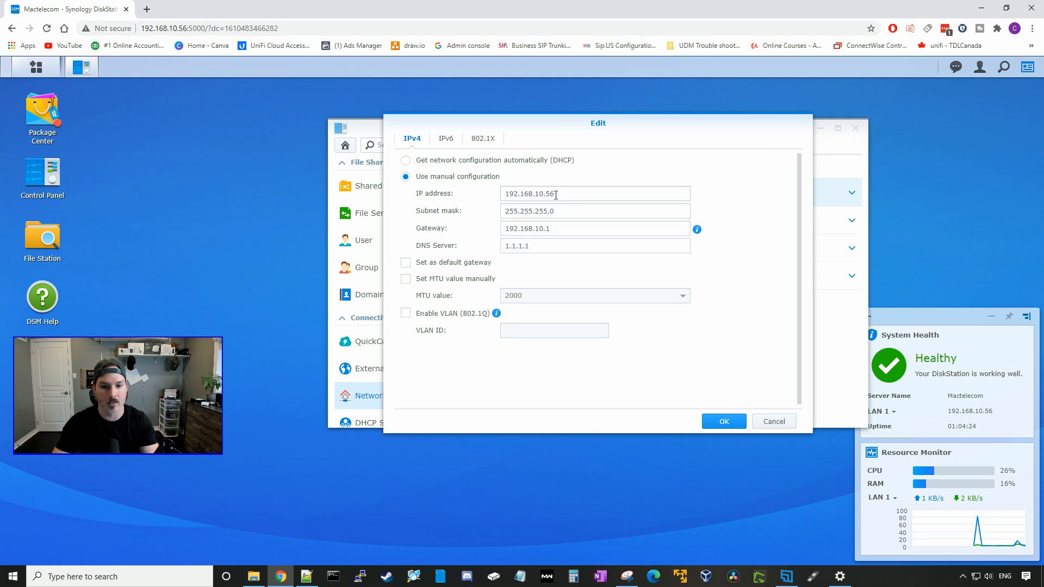
pyautogui.click(724, 421)
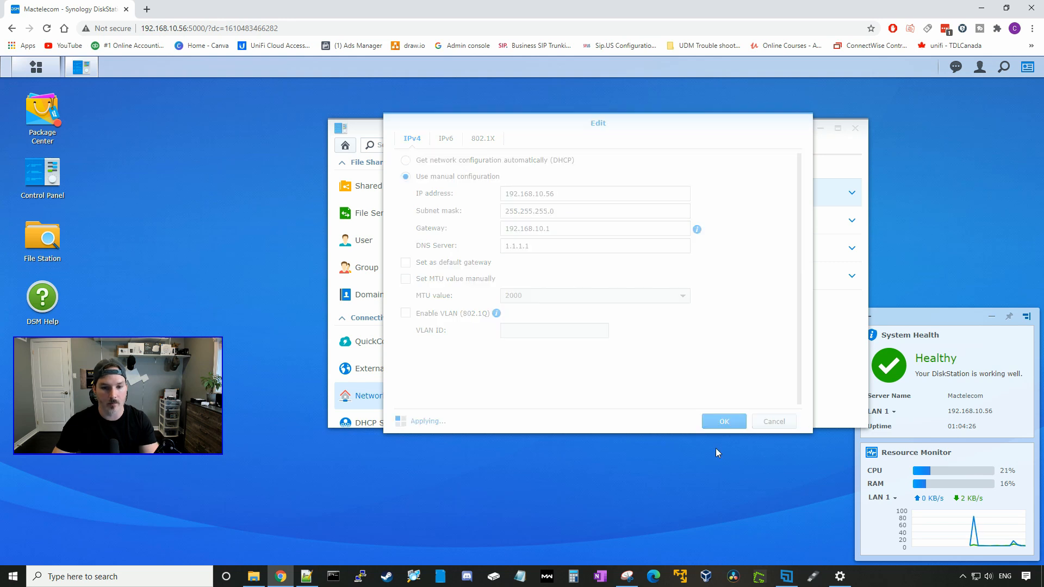
pyautogui.click(724, 421)
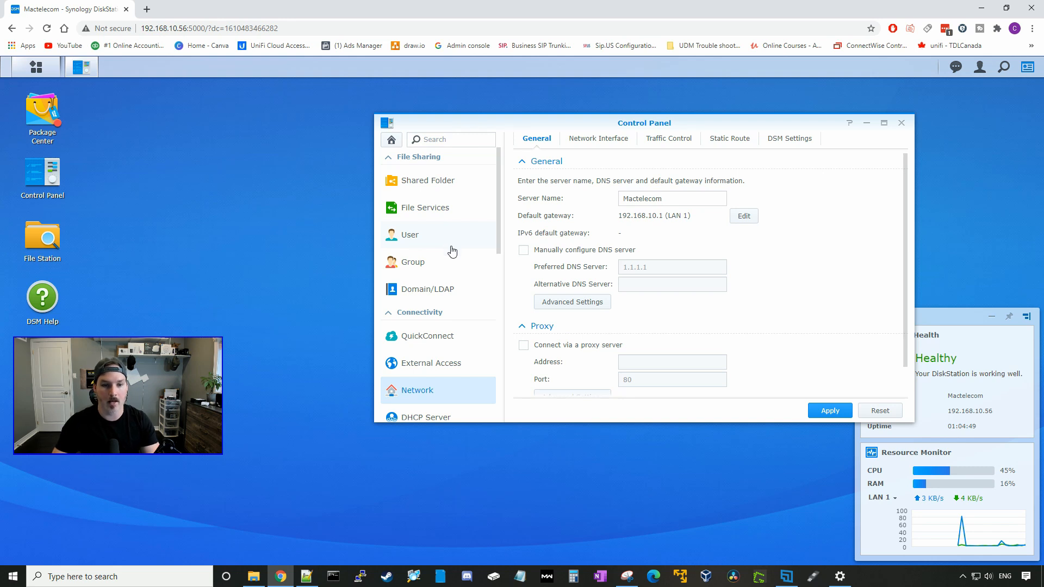
# - Start a new user named Test with a confirmed strong password, advancing to Join groups
pyautogui.click(410, 235)
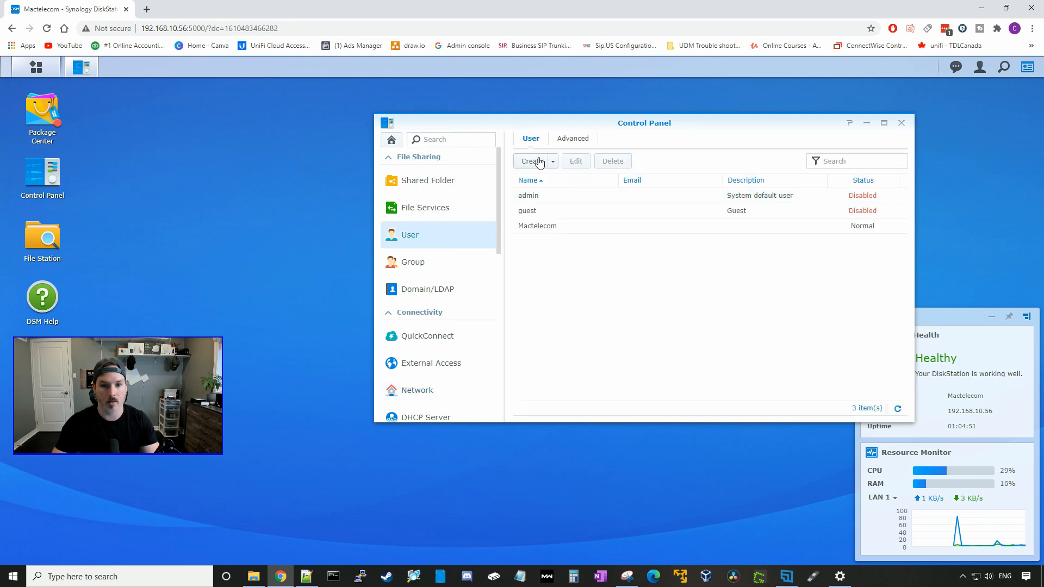
pyautogui.click(529, 161)
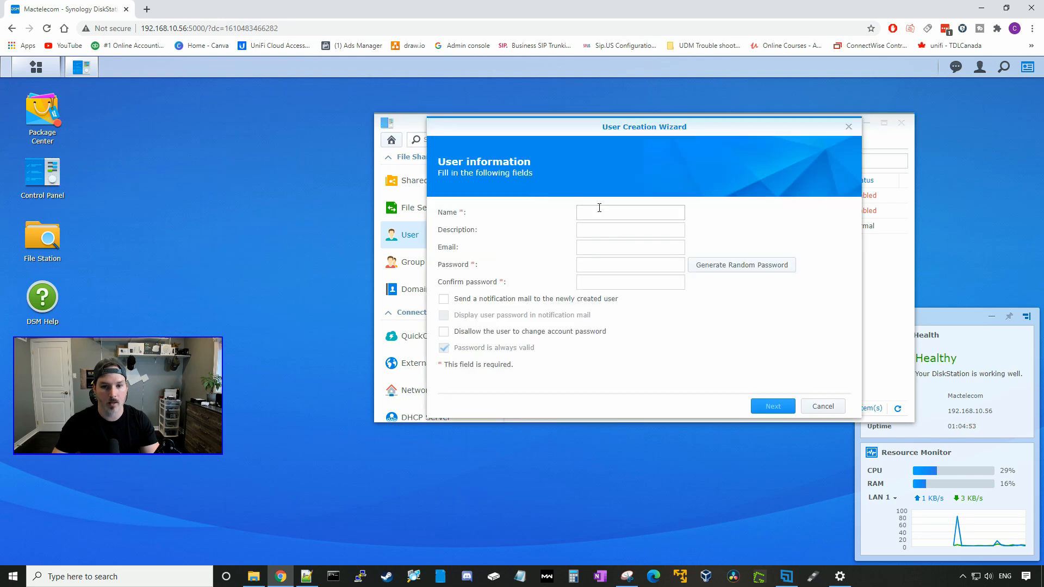
pyautogui.write('TE')
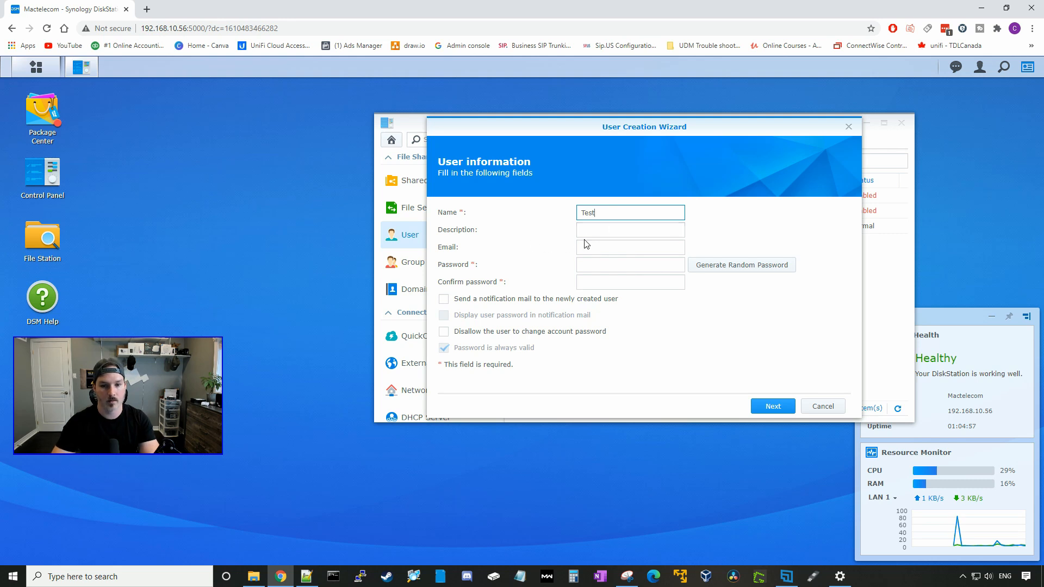
pyautogui.click(630, 265)
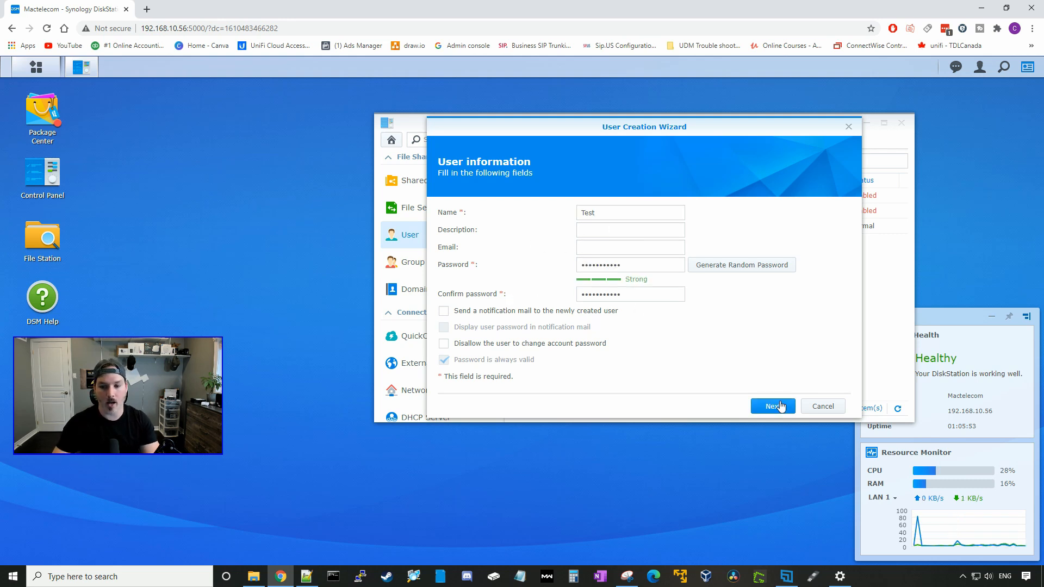
pyautogui.click(773, 406)
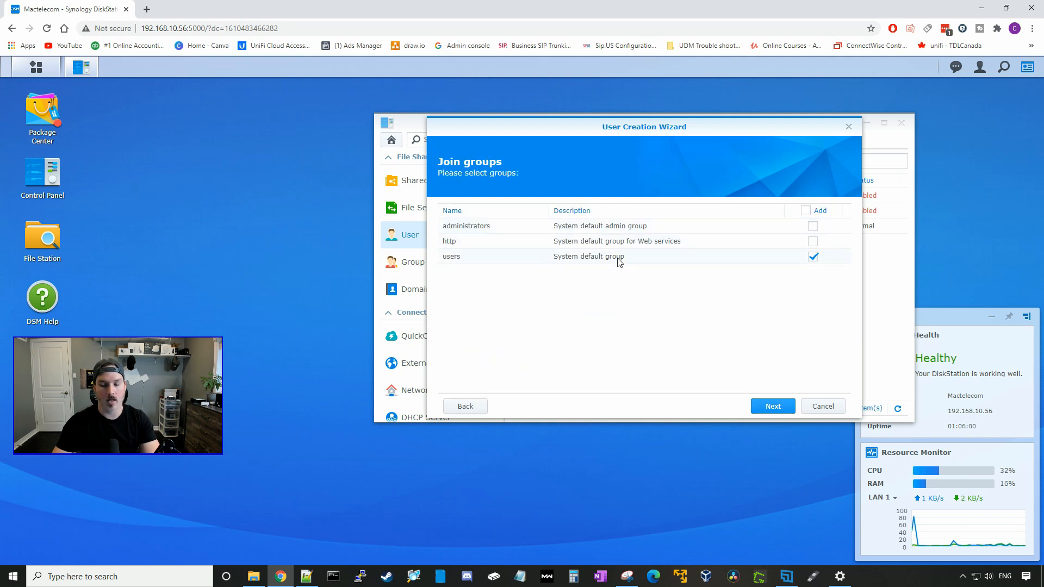
pyautogui.moveTo(653, 314)
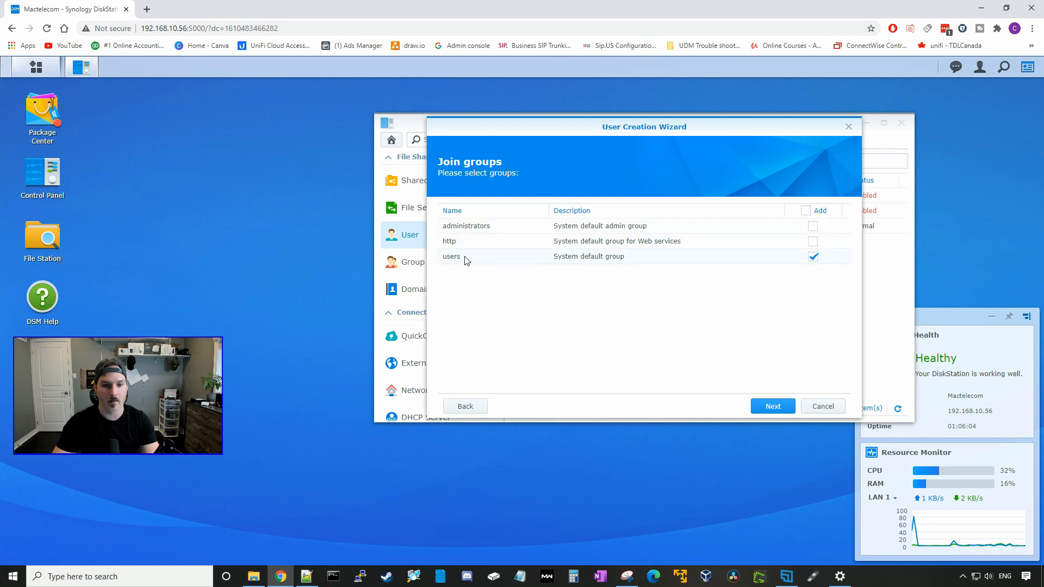
# - Keep default groups, folder and application permissions, and speed limits for Test
pyautogui.click(773, 406)
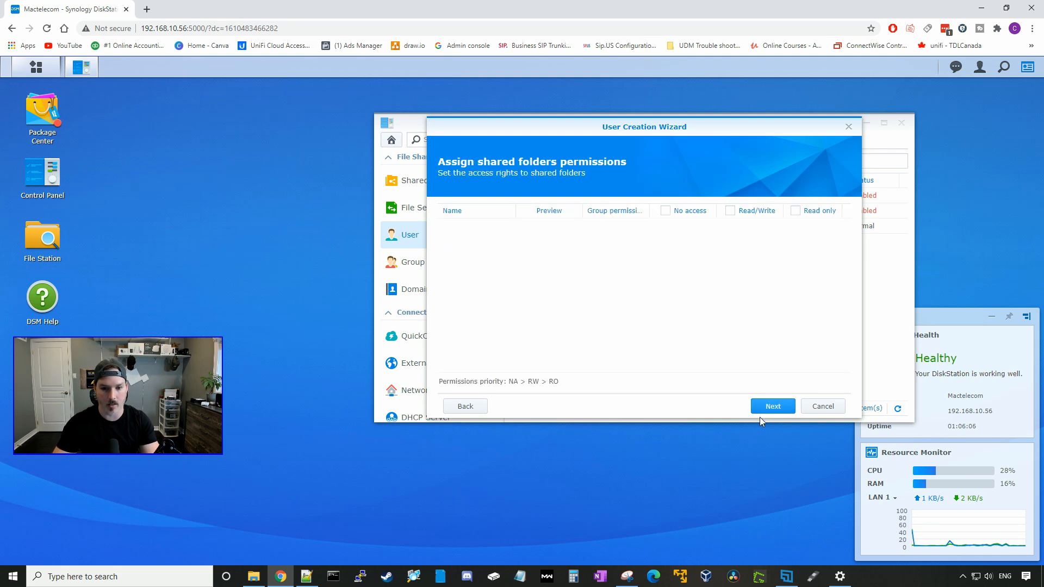
pyautogui.moveTo(686, 242)
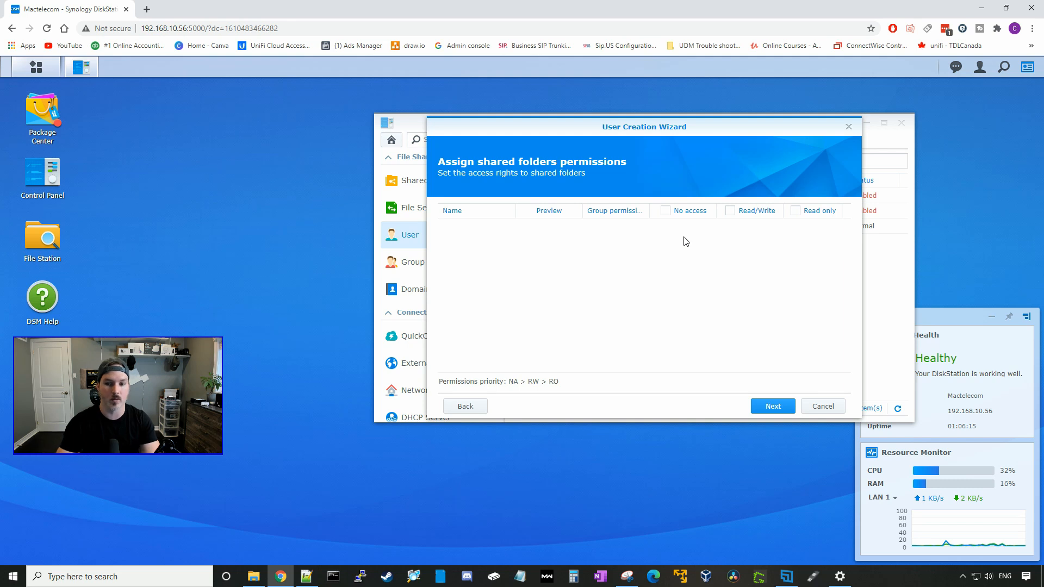
pyautogui.click(773, 406)
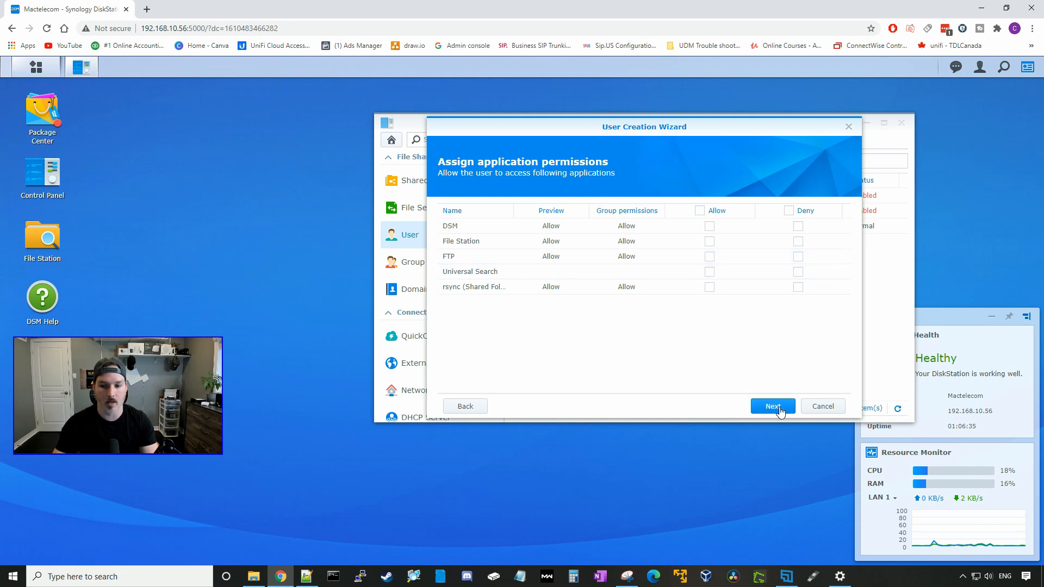
pyautogui.click(773, 406)
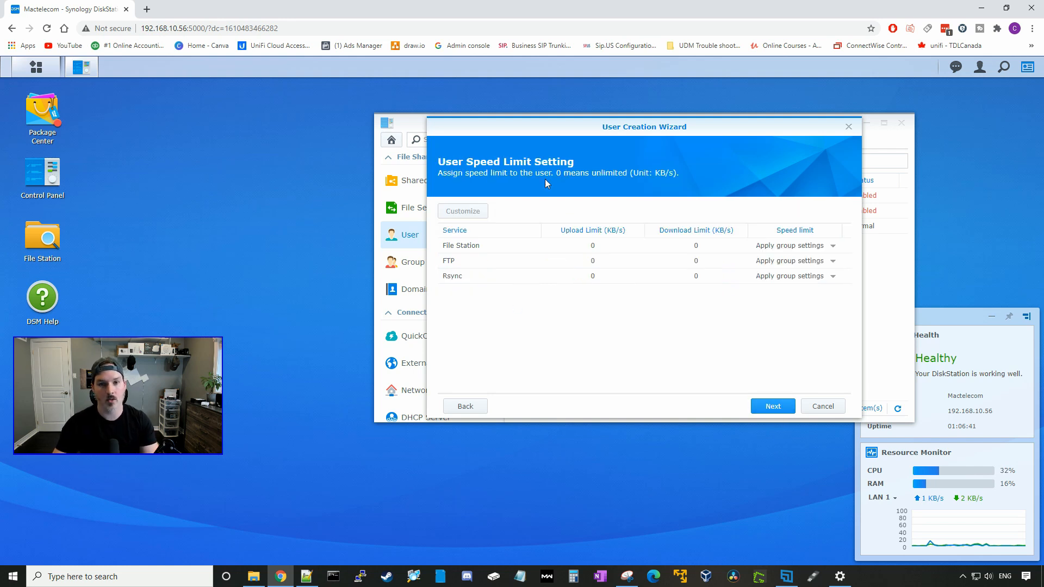
pyautogui.moveTo(621, 219)
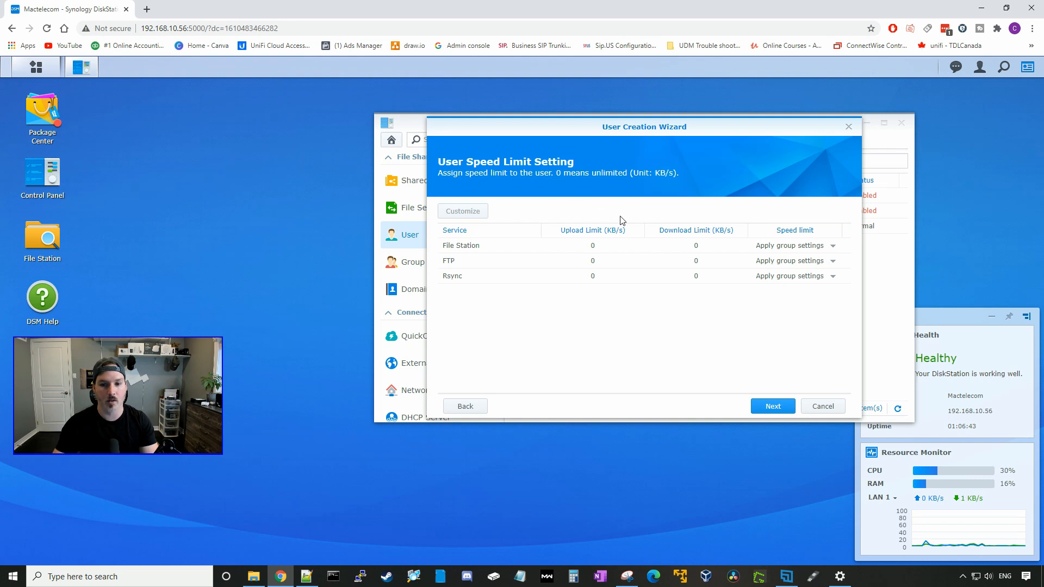
pyautogui.click(773, 407)
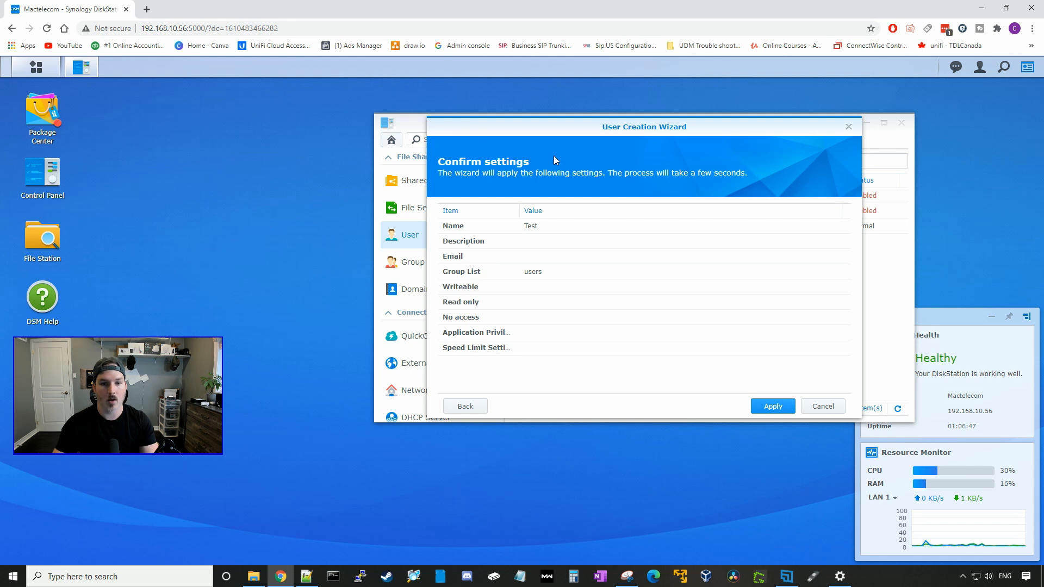
pyautogui.moveTo(755, 463)
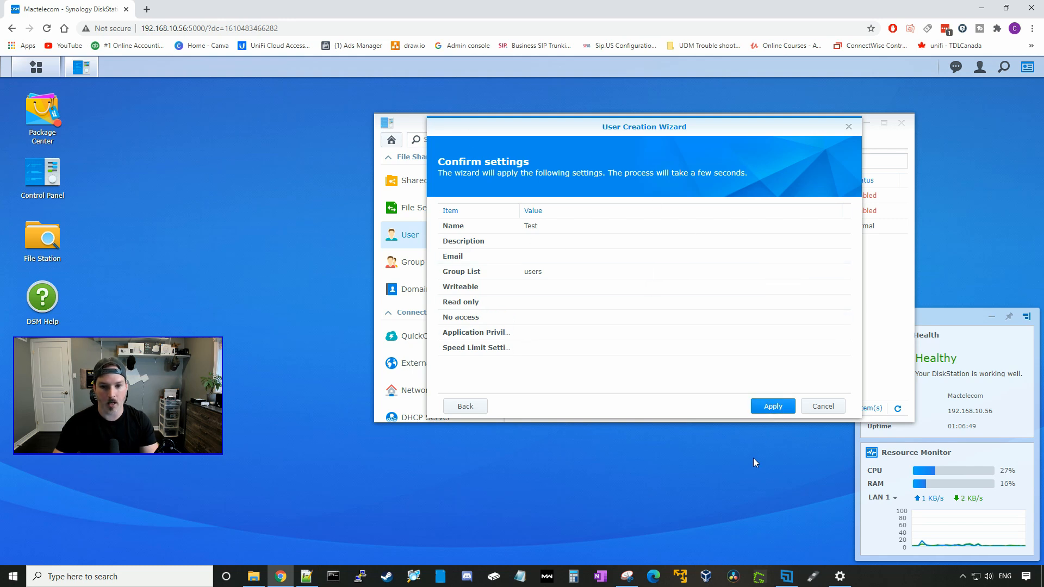
# - Apply the confirmed settings to finish creating user 'Test' with Normal status
pyautogui.click(772, 406)
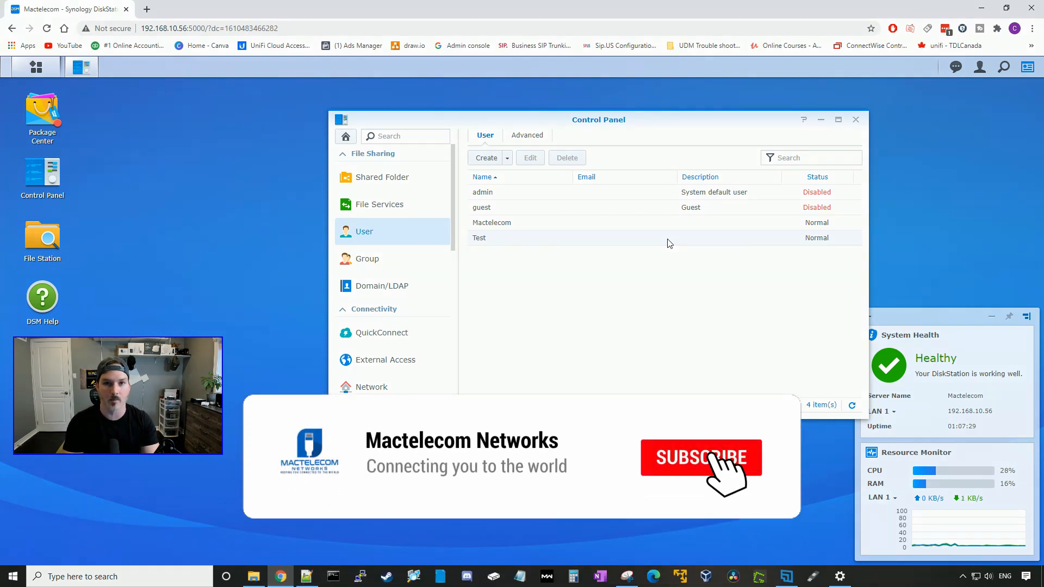
pyautogui.click(701, 457)
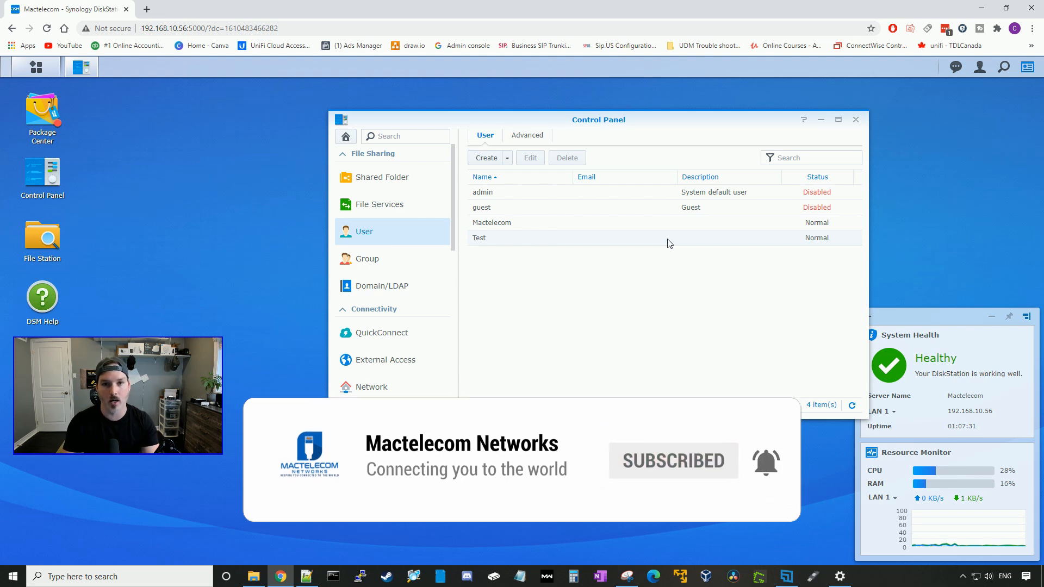